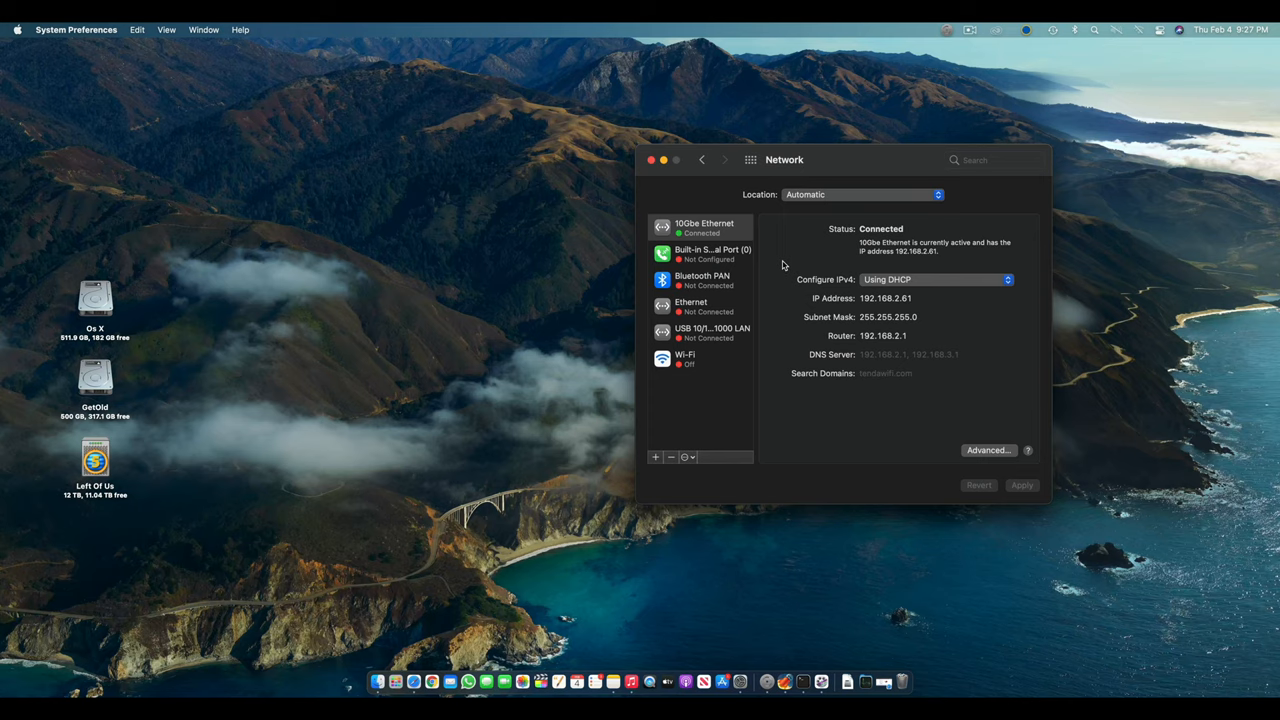
{"action": "mouse_move", "coordinate": [868, 164]}
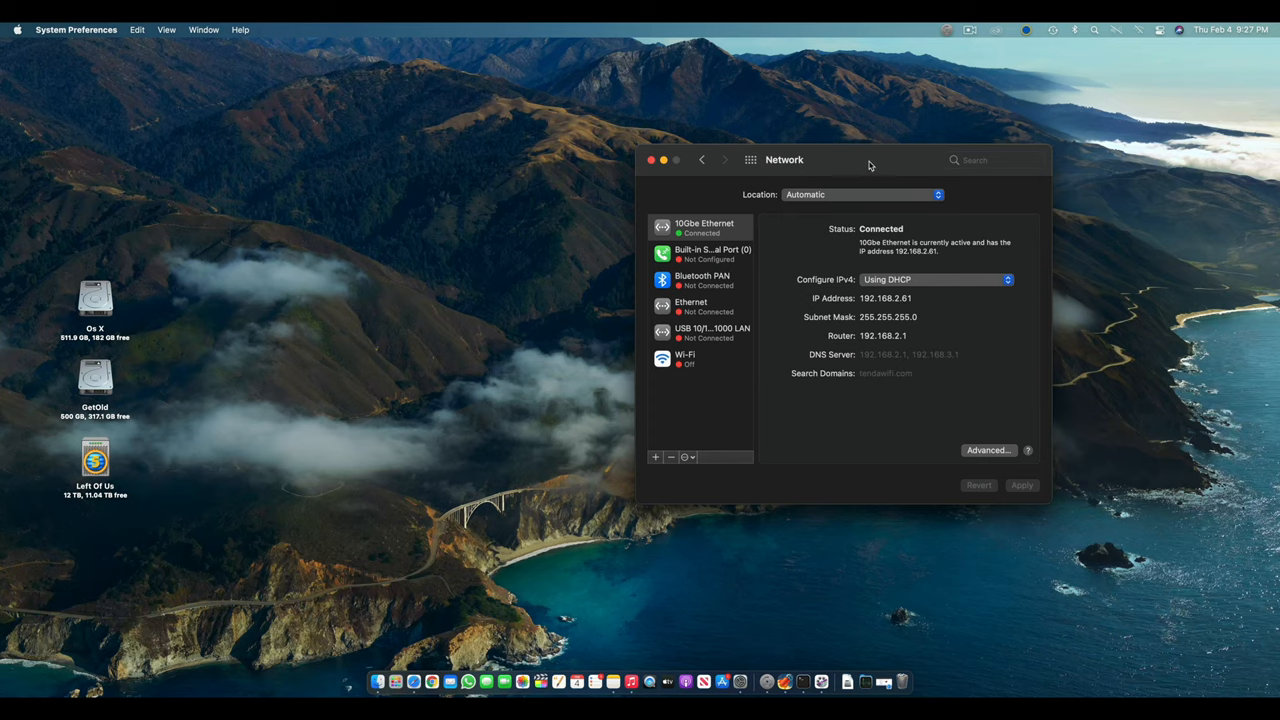
Review the 10Gbe Ethernet connection's advanced settings and available link speeds in Network preferences
{"action": "left_click", "coordinate": [702, 160]}
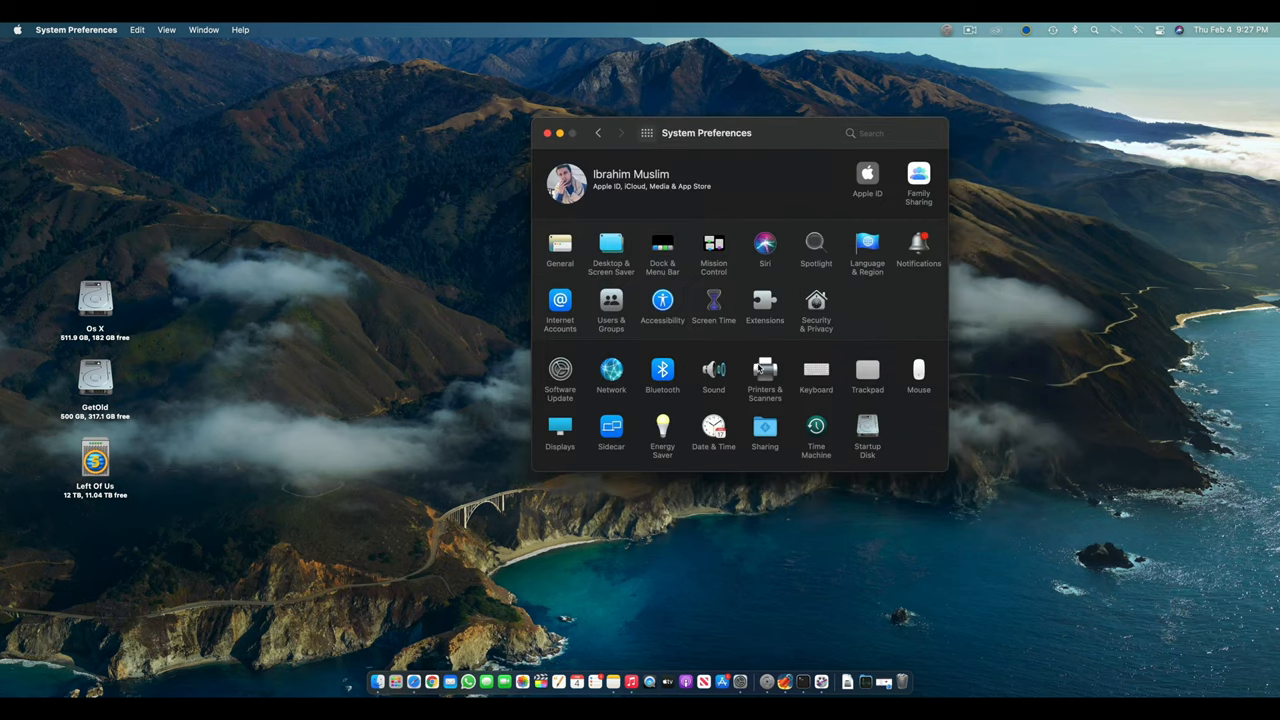
{"action": "left_click", "coordinate": [612, 376]}
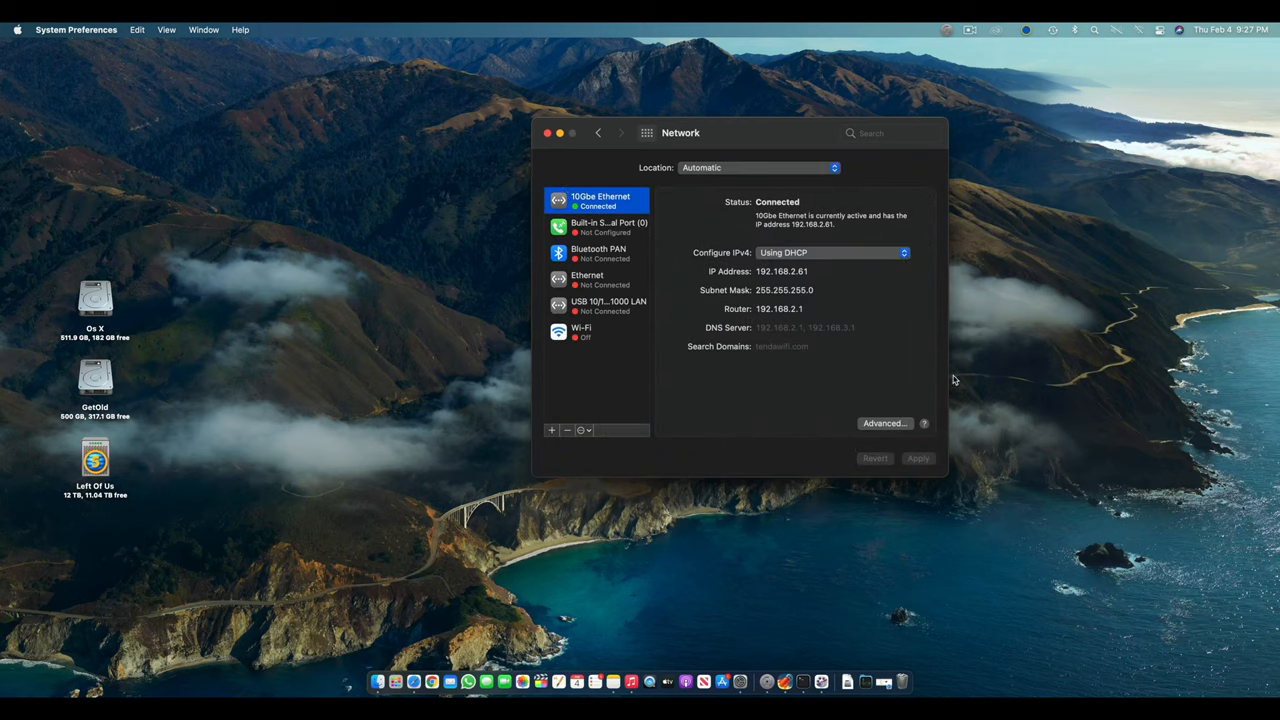
{"action": "left_click", "coordinate": [884, 424]}
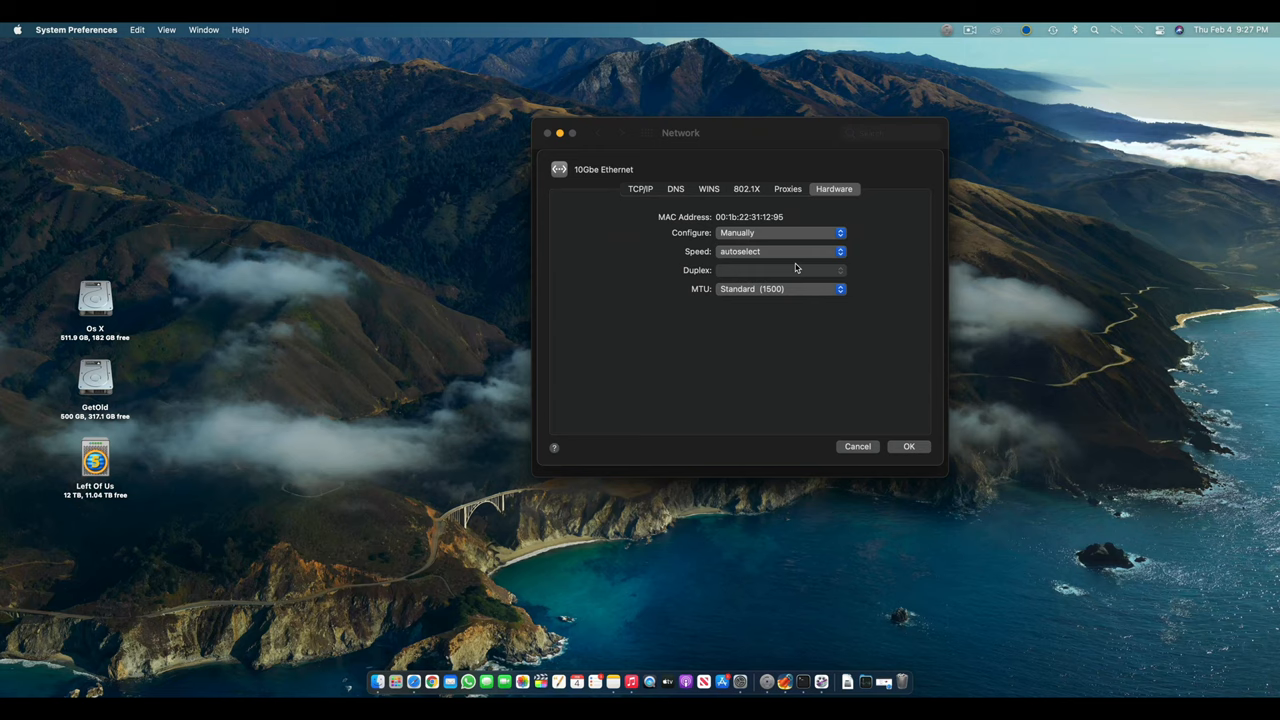
{"action": "left_click", "coordinate": [780, 252]}
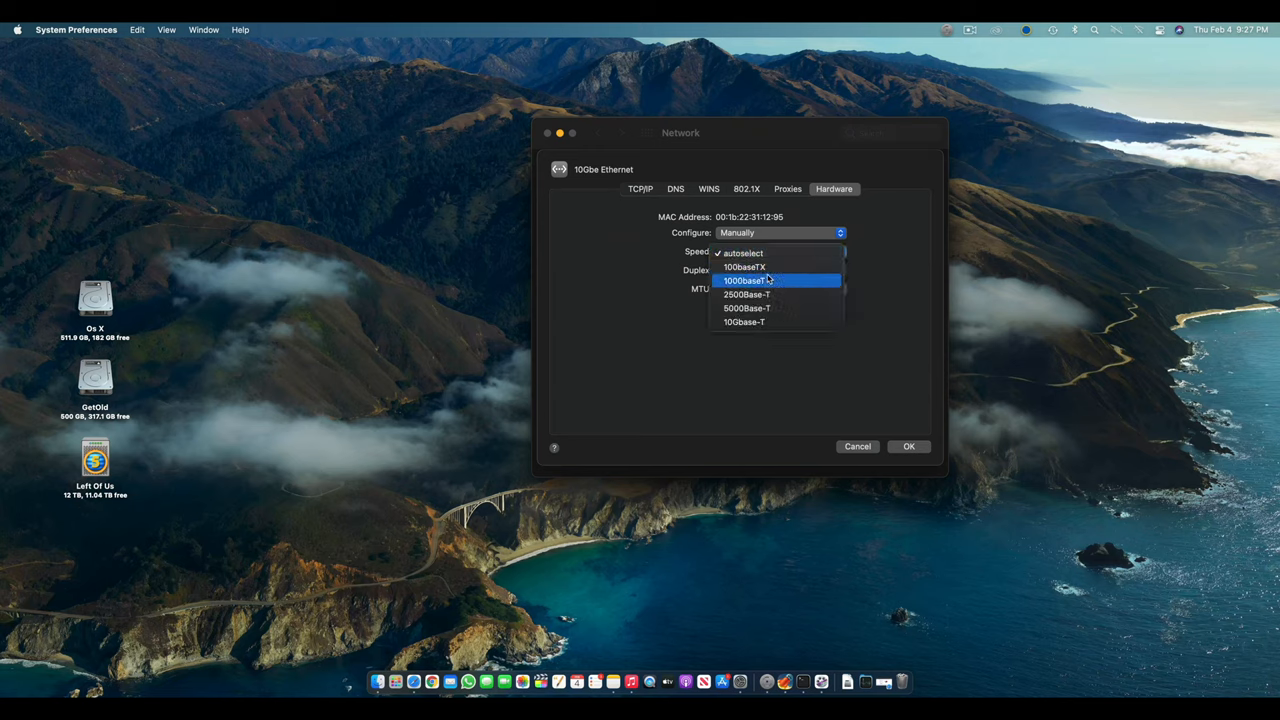
{"action": "mouse_move", "coordinate": [746, 308]}
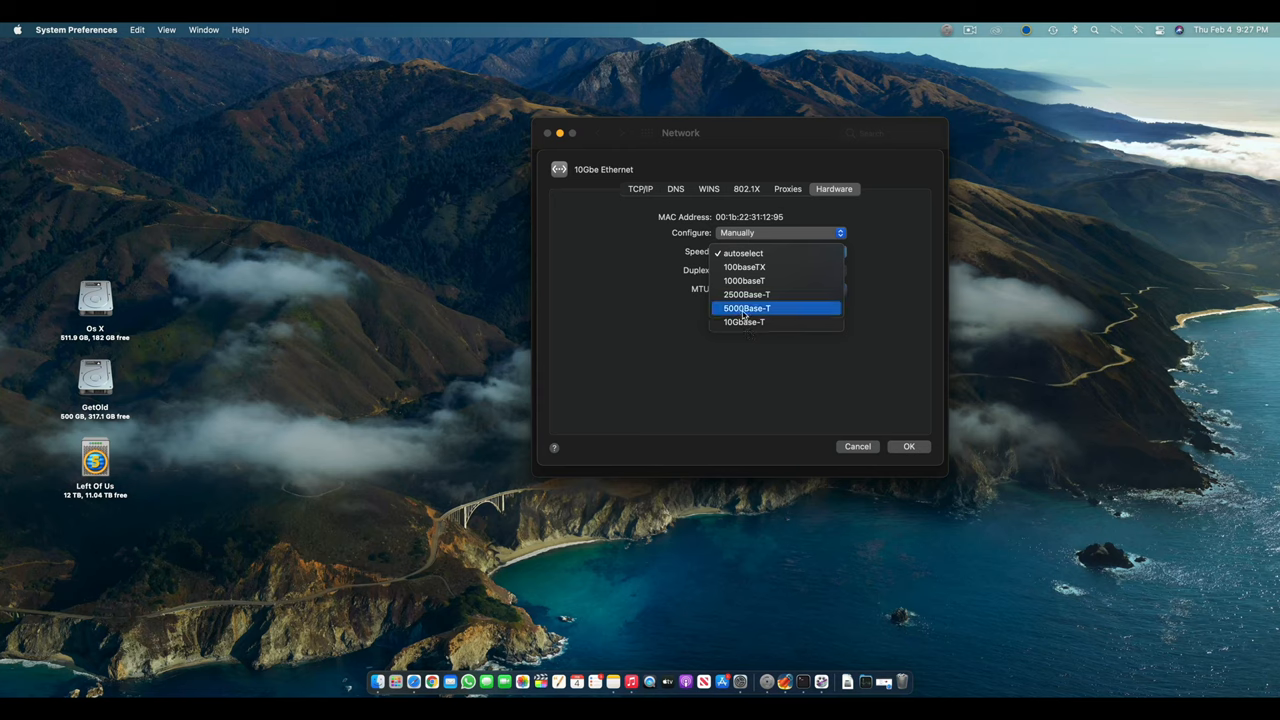
{"action": "mouse_move", "coordinate": [744, 280]}
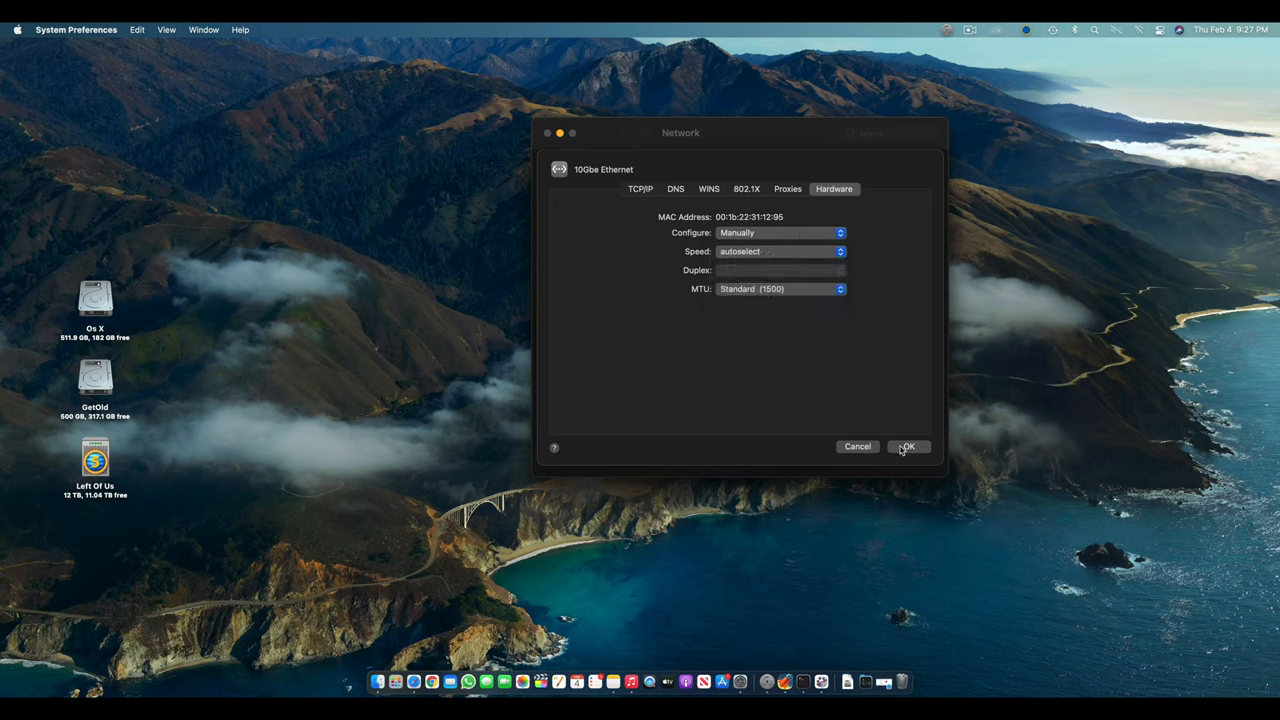
{"action": "left_click", "coordinate": [906, 446]}
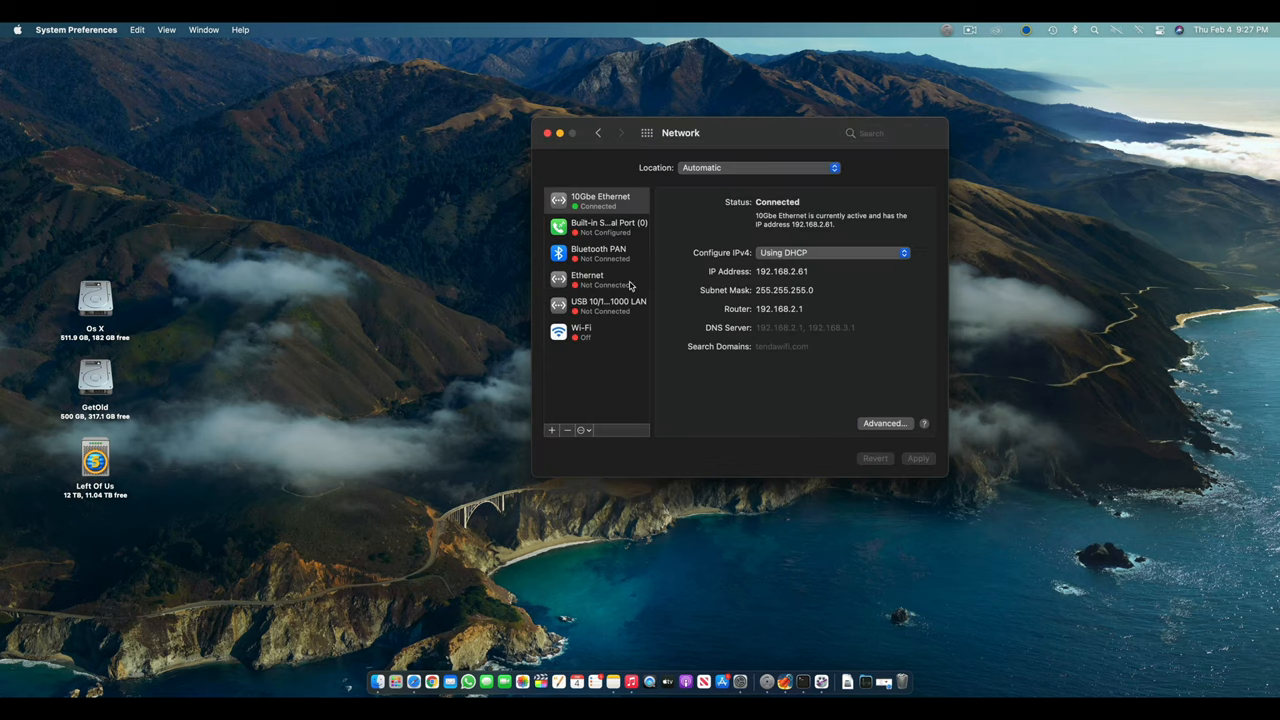
Review the Ethernet interface's hardware settings (Cable Unplugged) and return to the browser
{"action": "left_click", "coordinate": [588, 280]}
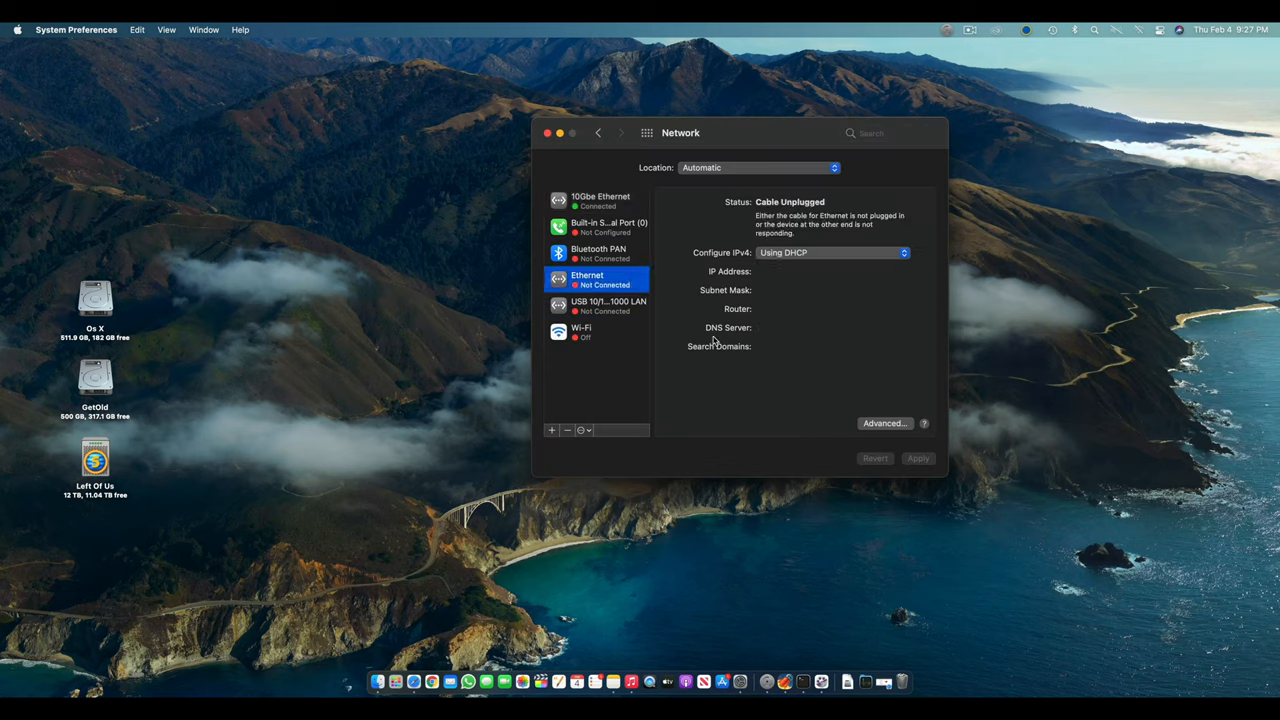
{"action": "left_click", "coordinate": [884, 424]}
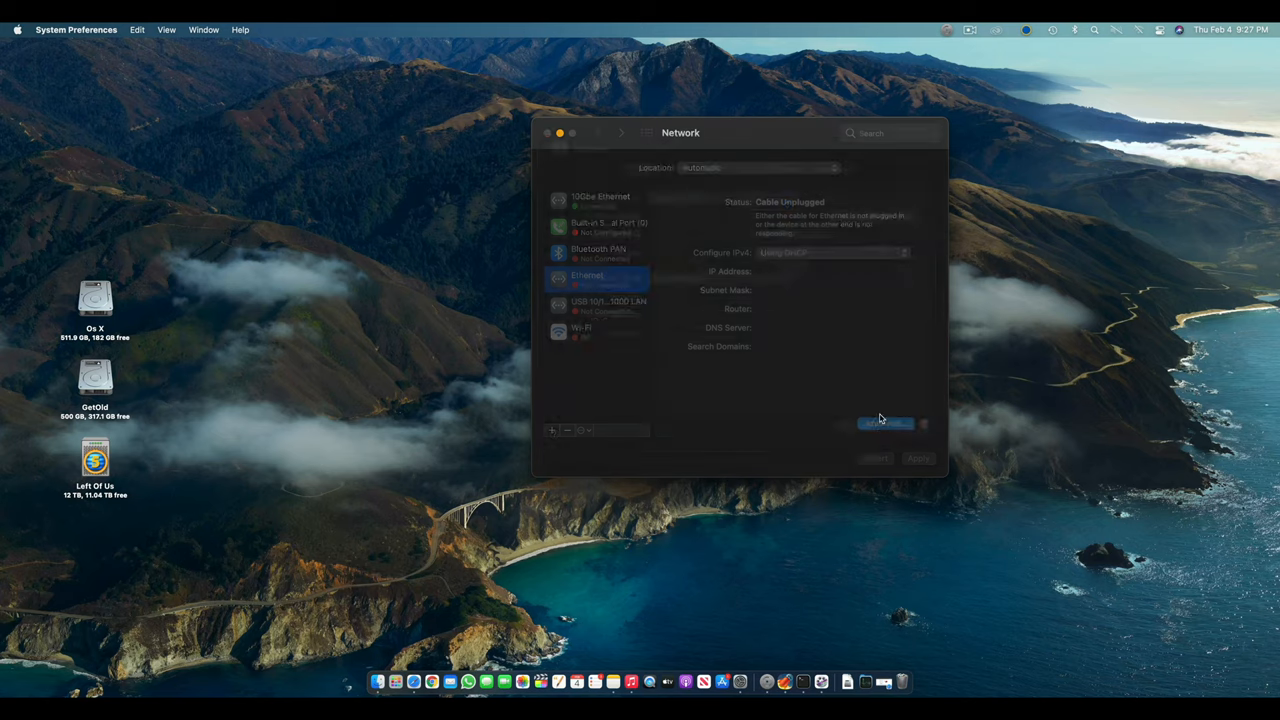
{"action": "left_click", "coordinate": [884, 424]}
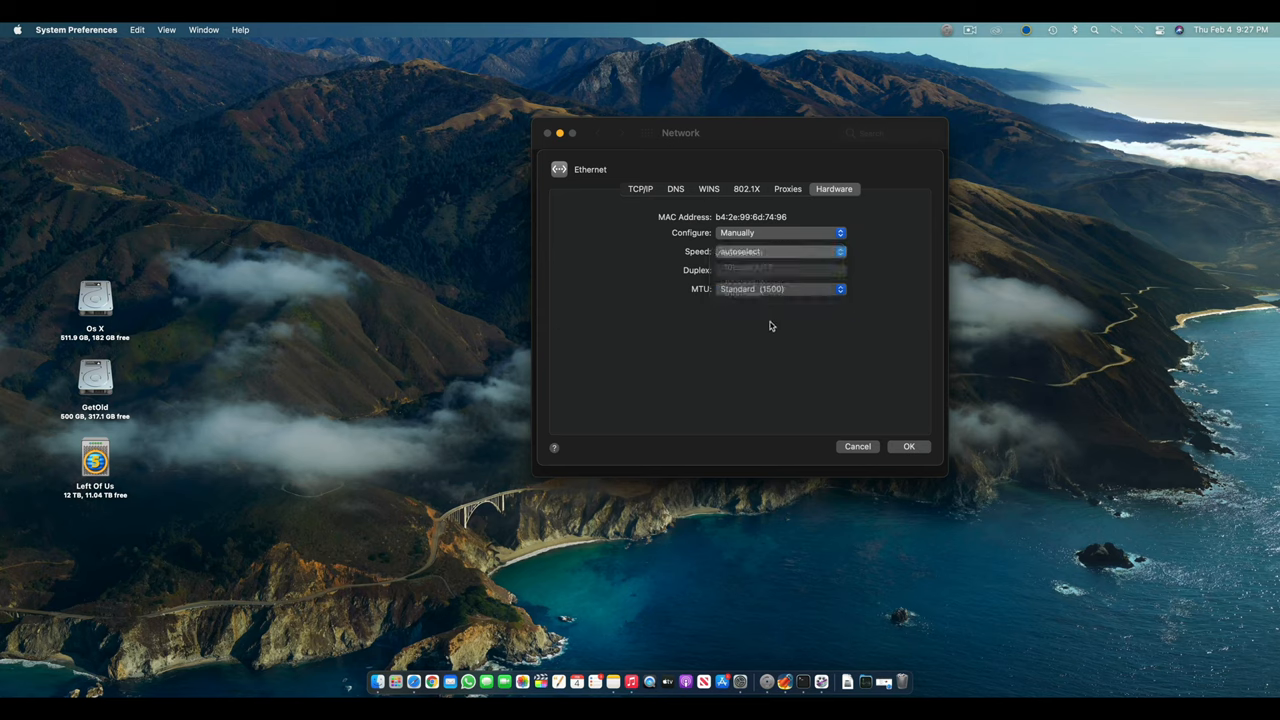
{"action": "left_click", "coordinate": [856, 446]}
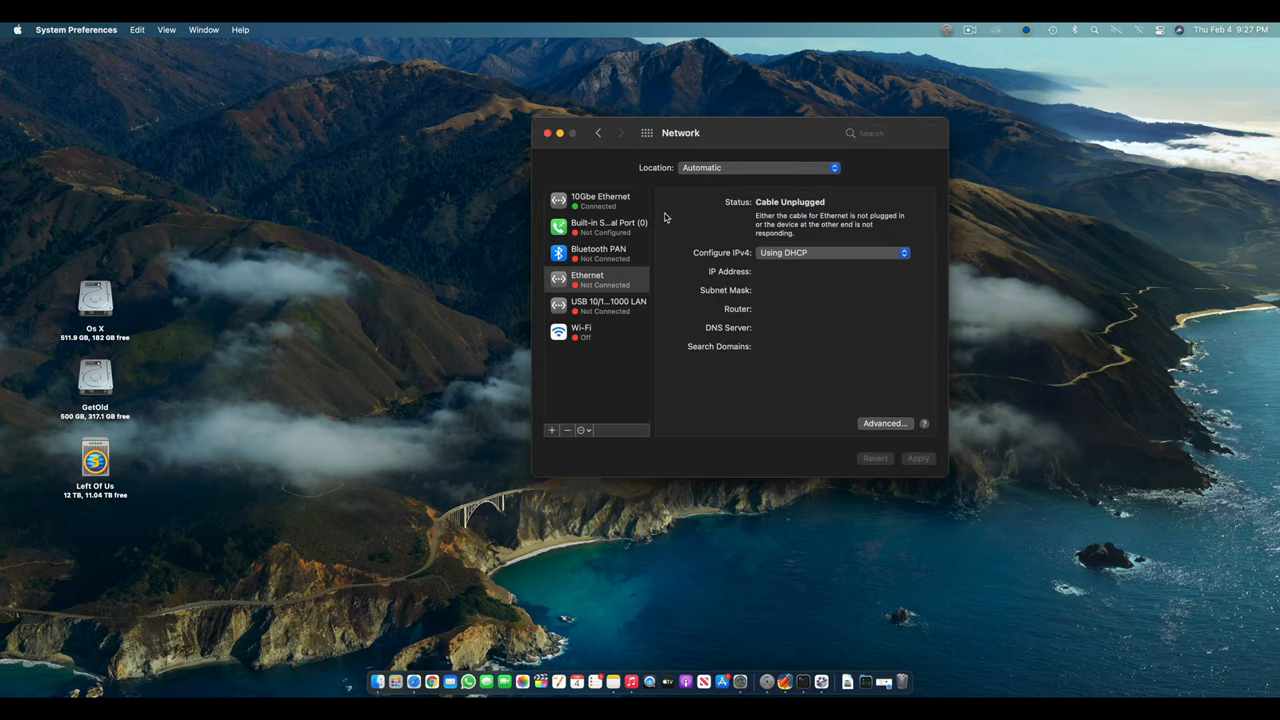
{"action": "left_click", "coordinate": [600, 200]}
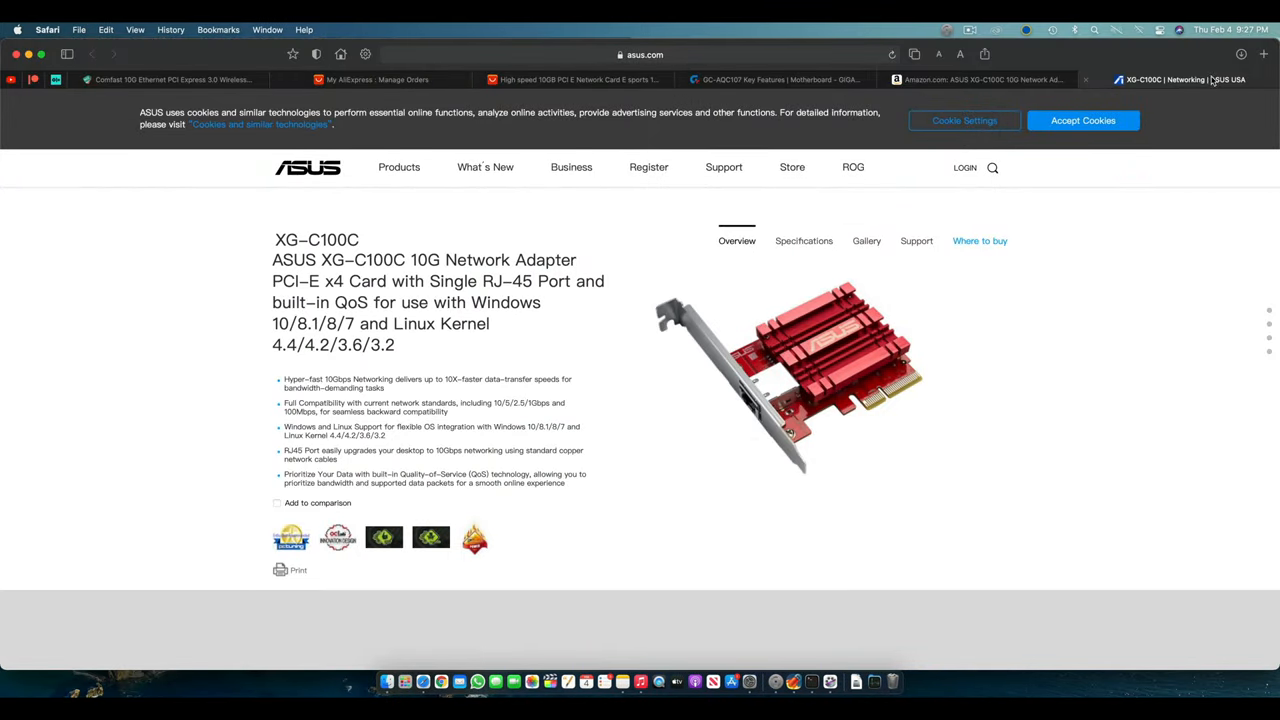
View the AliExpress listing for the Comfast 10G PCIe AQC107 network card
{"action": "left_click", "coordinate": [1264, 54]}
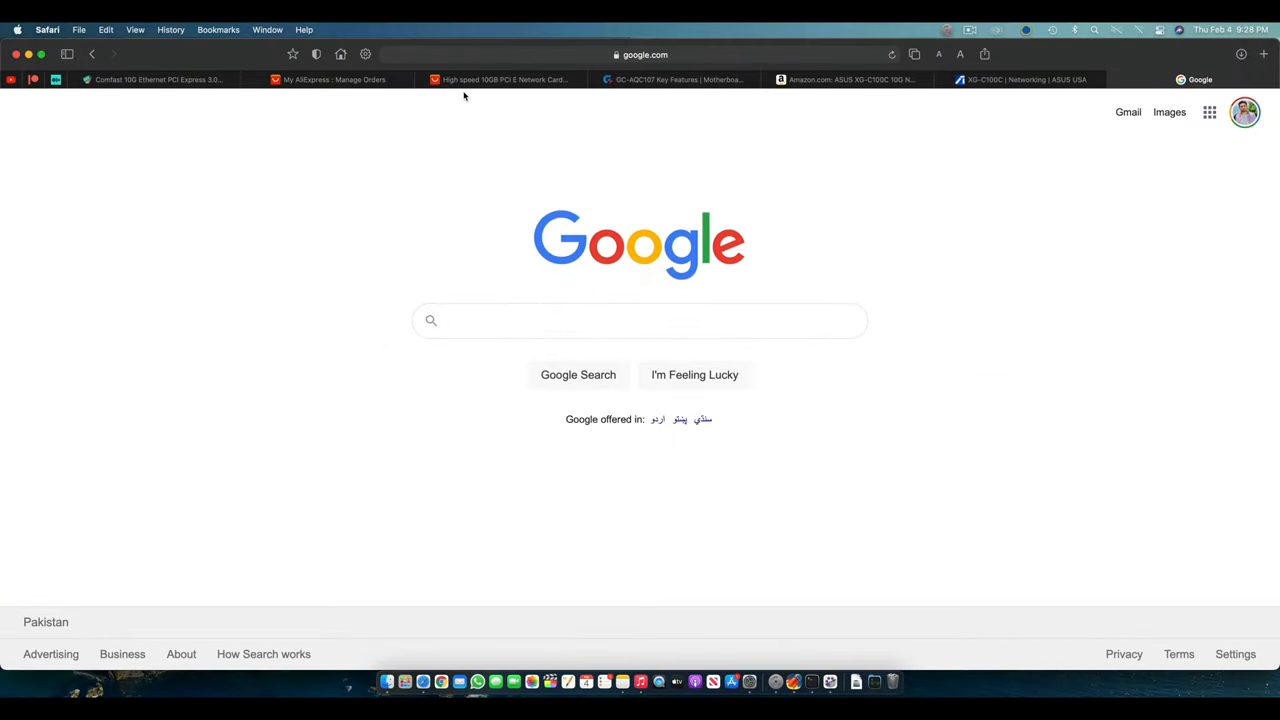
{"action": "left_click", "coordinate": [504, 80]}
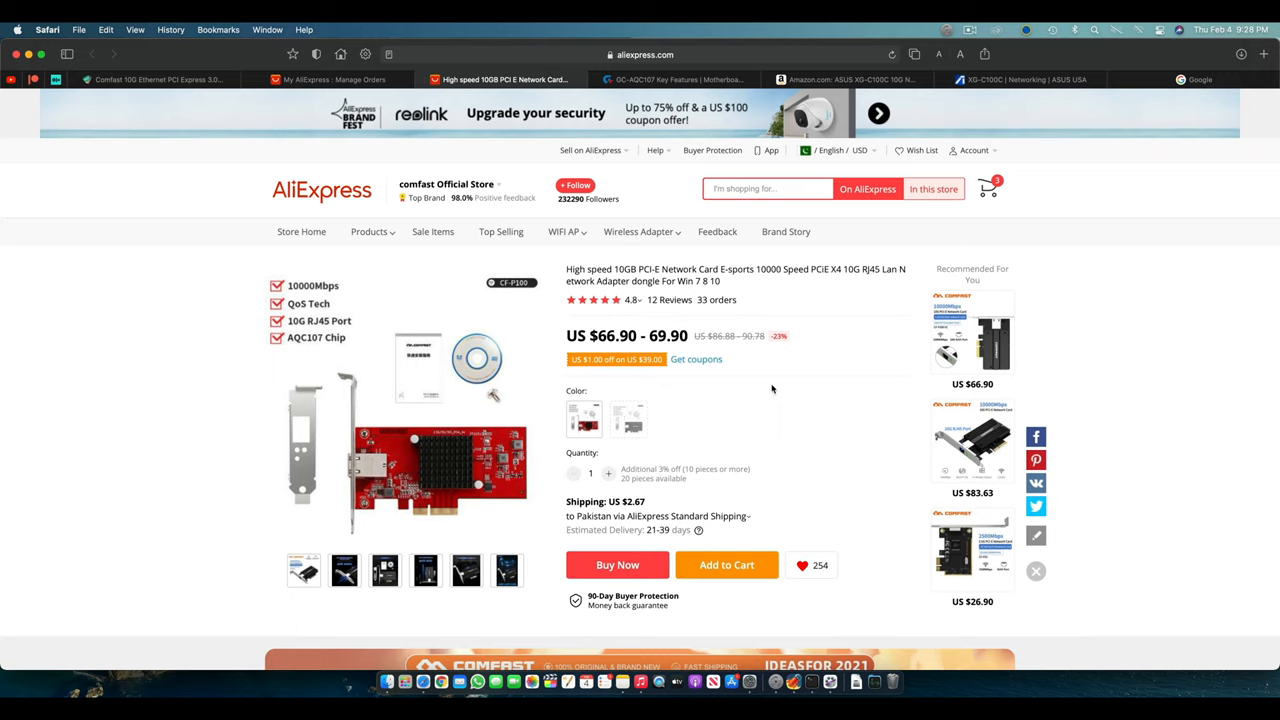
{"action": "scroll", "scroll_direction": "down", "scroll_amount": 3}
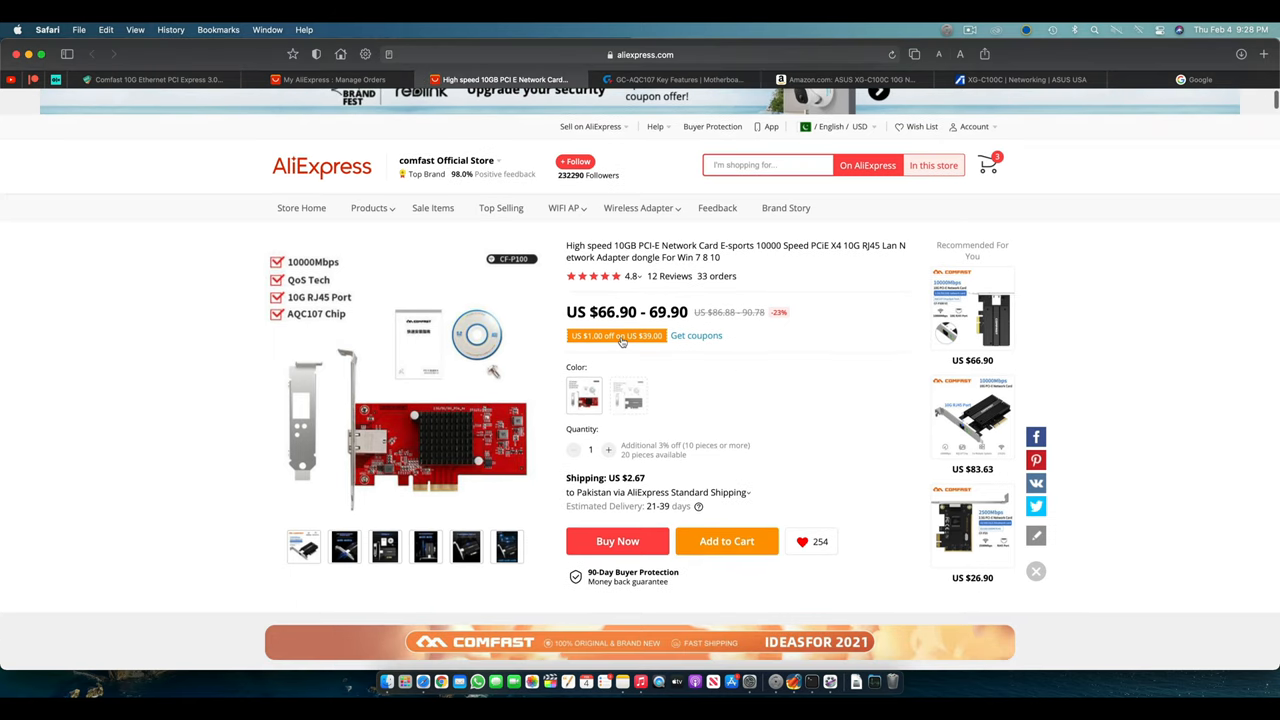
{"action": "mouse_move", "coordinate": [624, 156]}
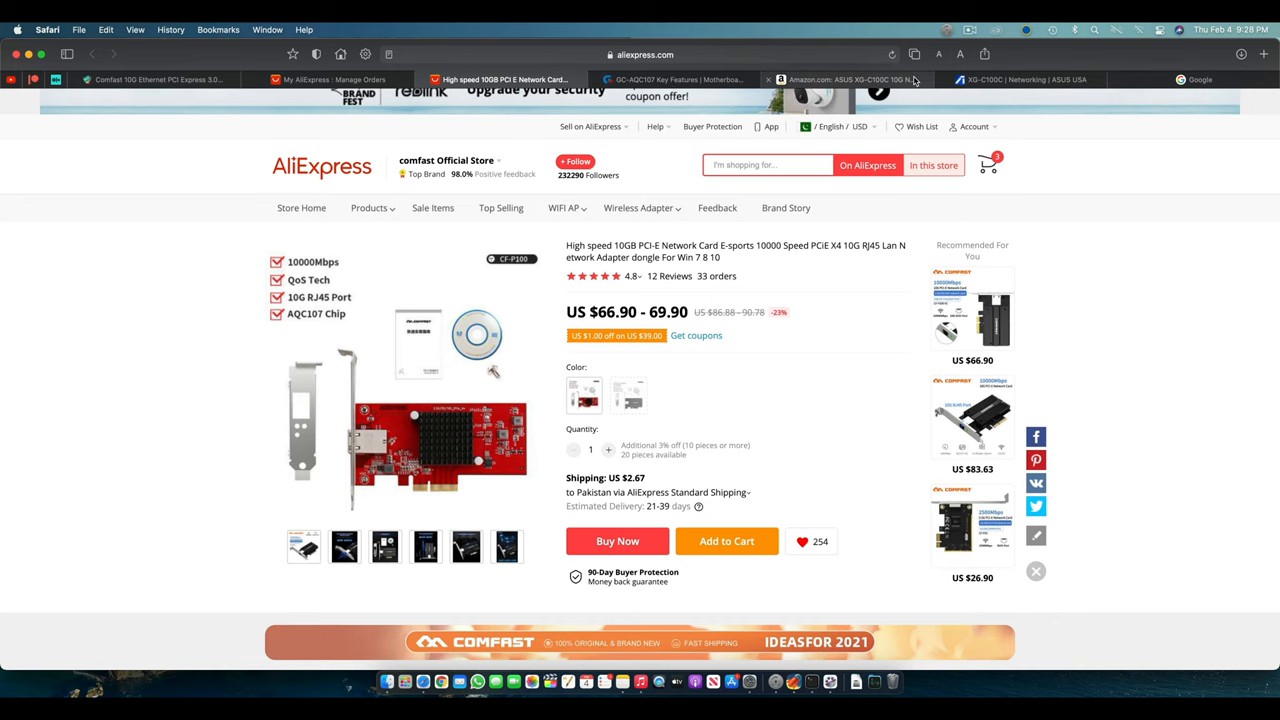
View the Amazon listing for the ASUS XG-C100C 10G adapter at $92.99
{"action": "left_click", "coordinate": [840, 80]}
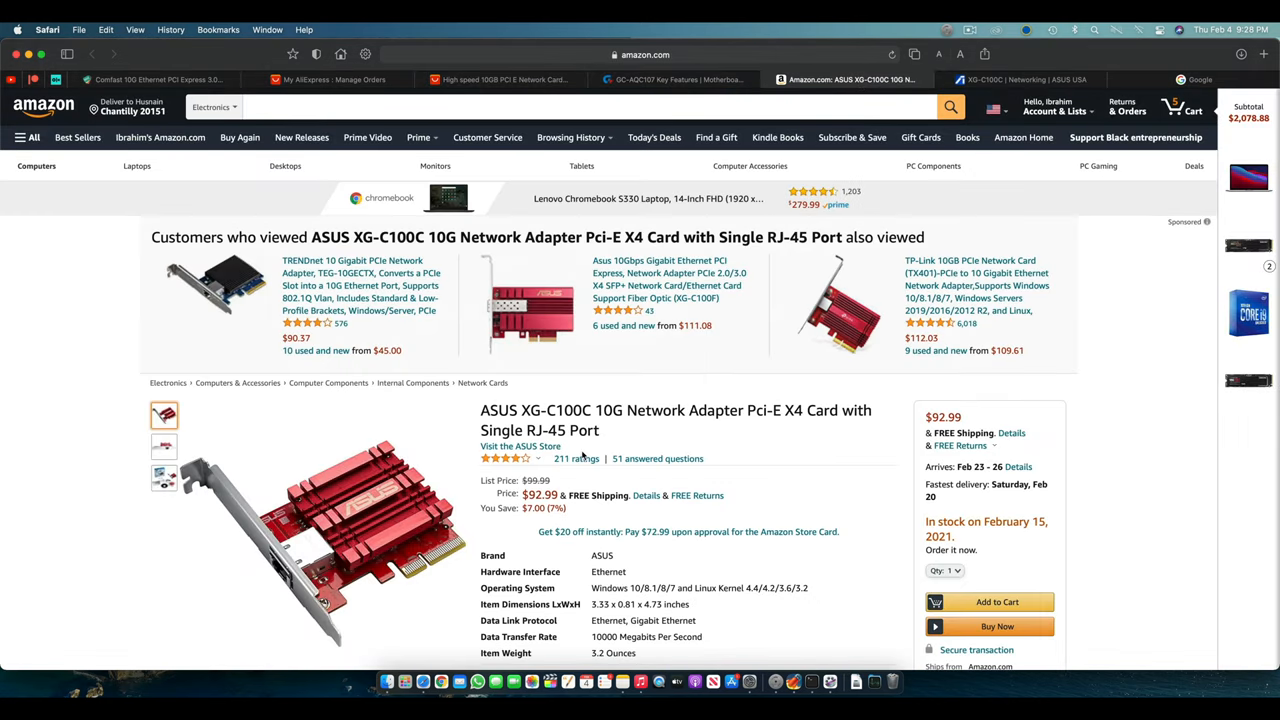
{"action": "scroll", "scroll_direction": "down", "scroll_amount": 3}
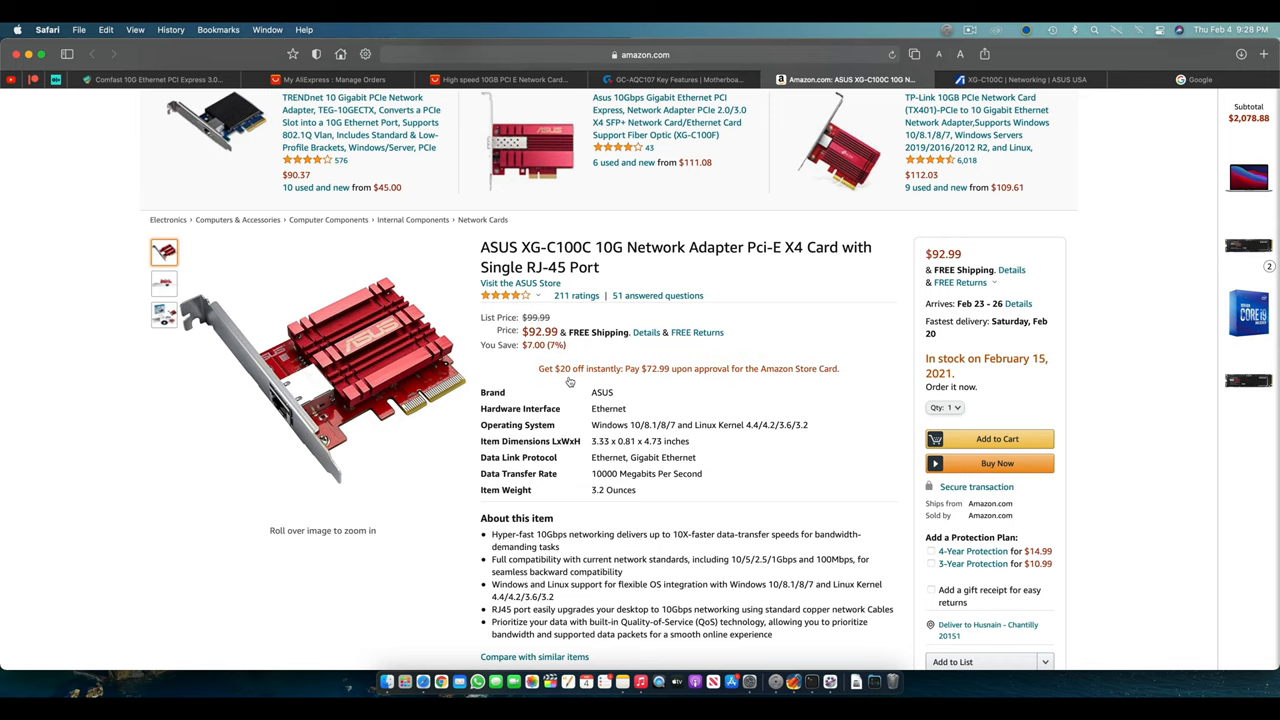
{"action": "mouse_move", "coordinate": [380, 340]}
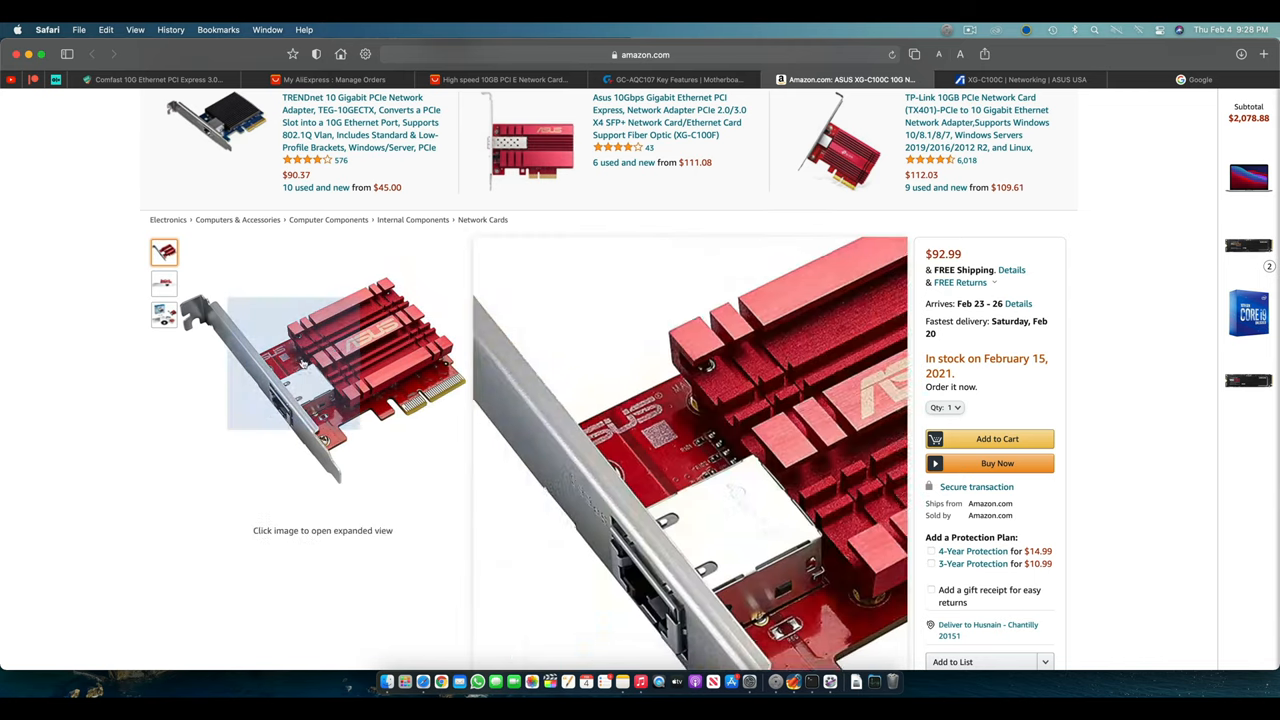
Browse the AliExpress card's product photos, then view the official ASUS XG-C100C page
{"action": "left_click", "coordinate": [504, 80]}
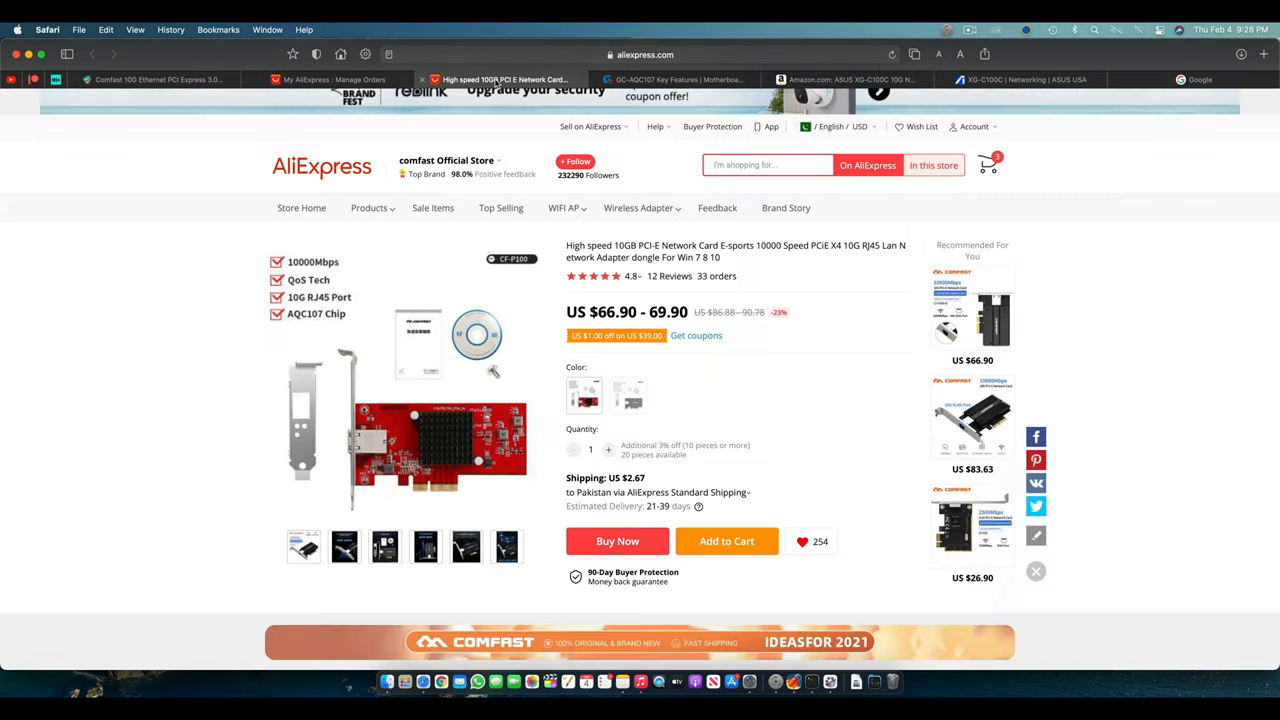
{"action": "left_click", "coordinate": [344, 546]}
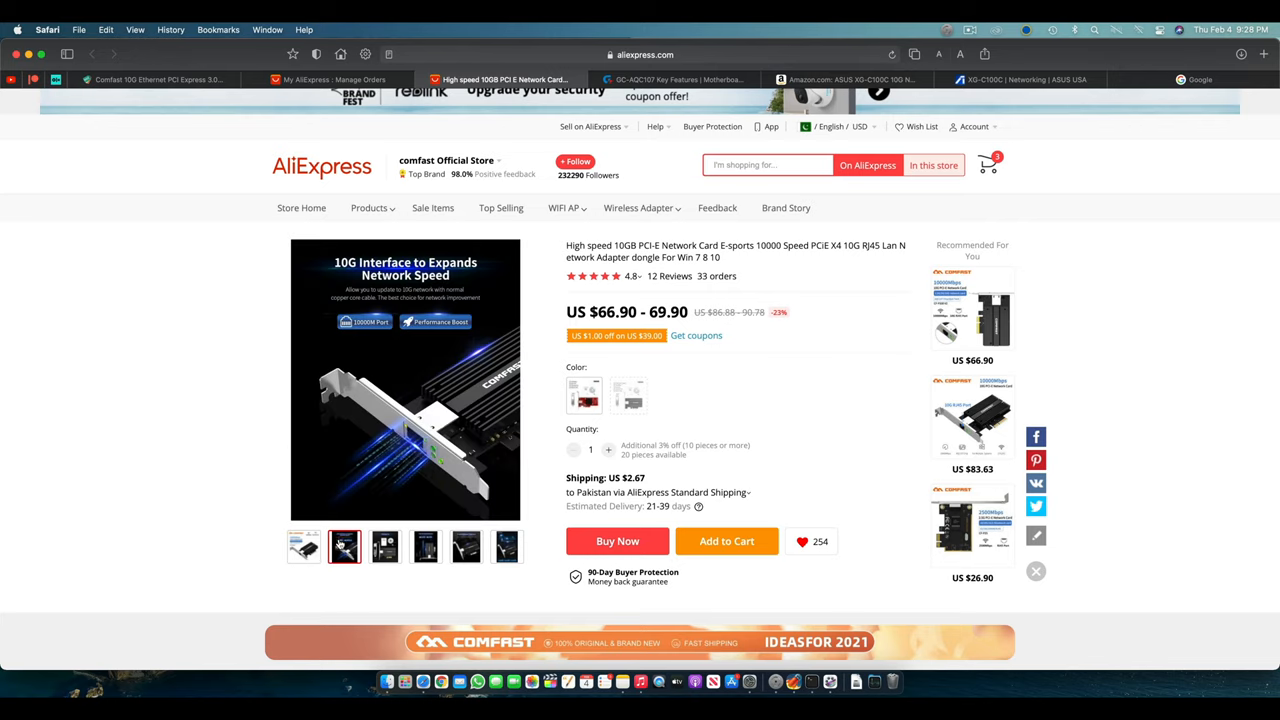
{"action": "left_click", "coordinate": [304, 546]}
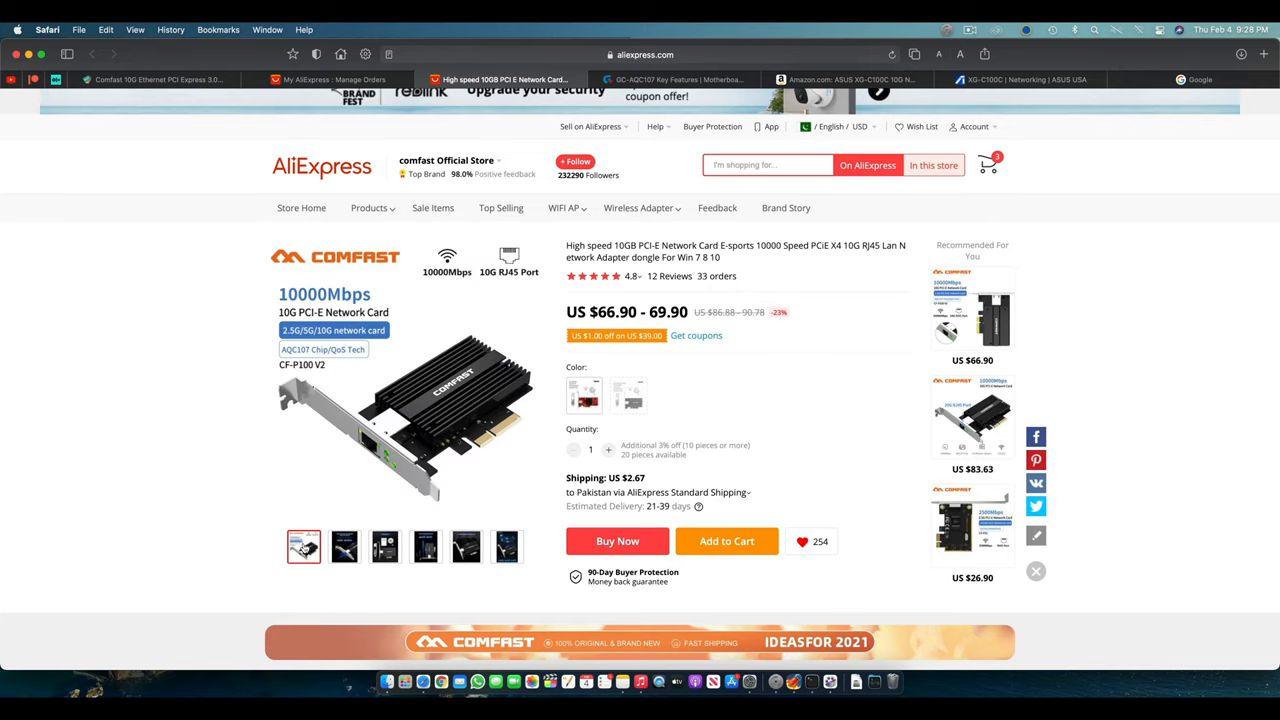
{"action": "left_click", "coordinate": [424, 546]}
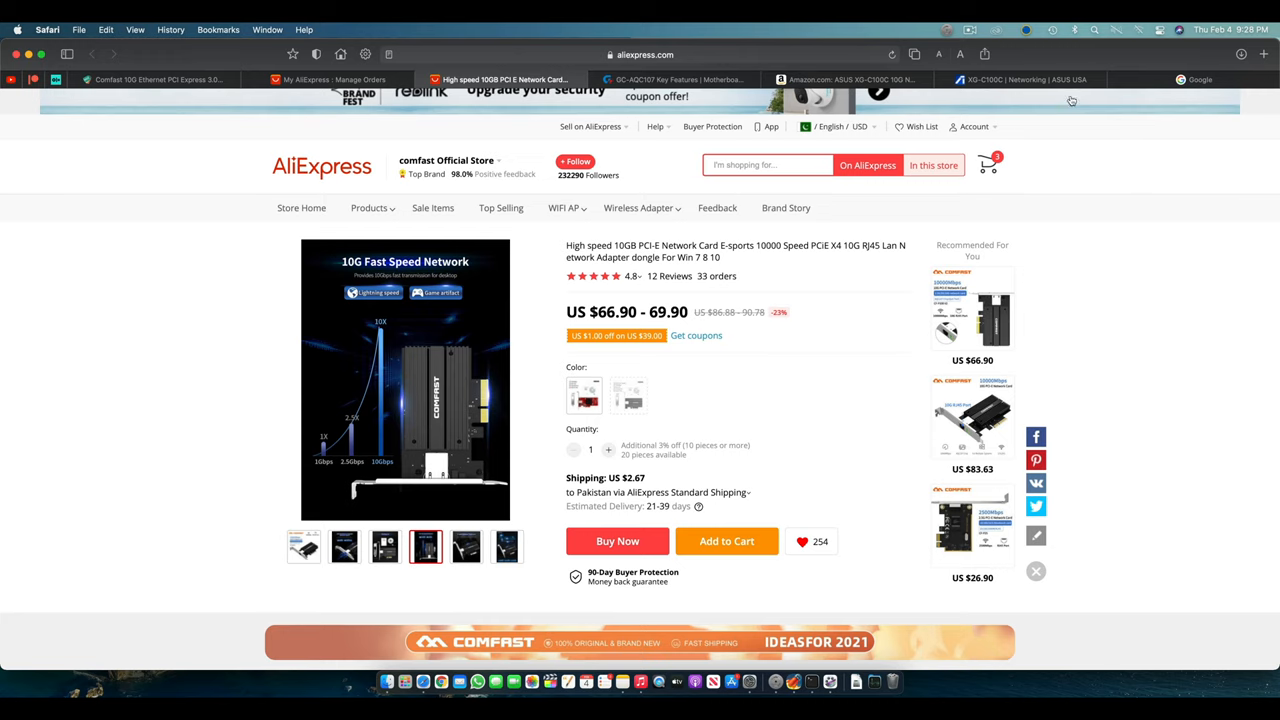
{"action": "left_click", "coordinate": [1020, 80]}
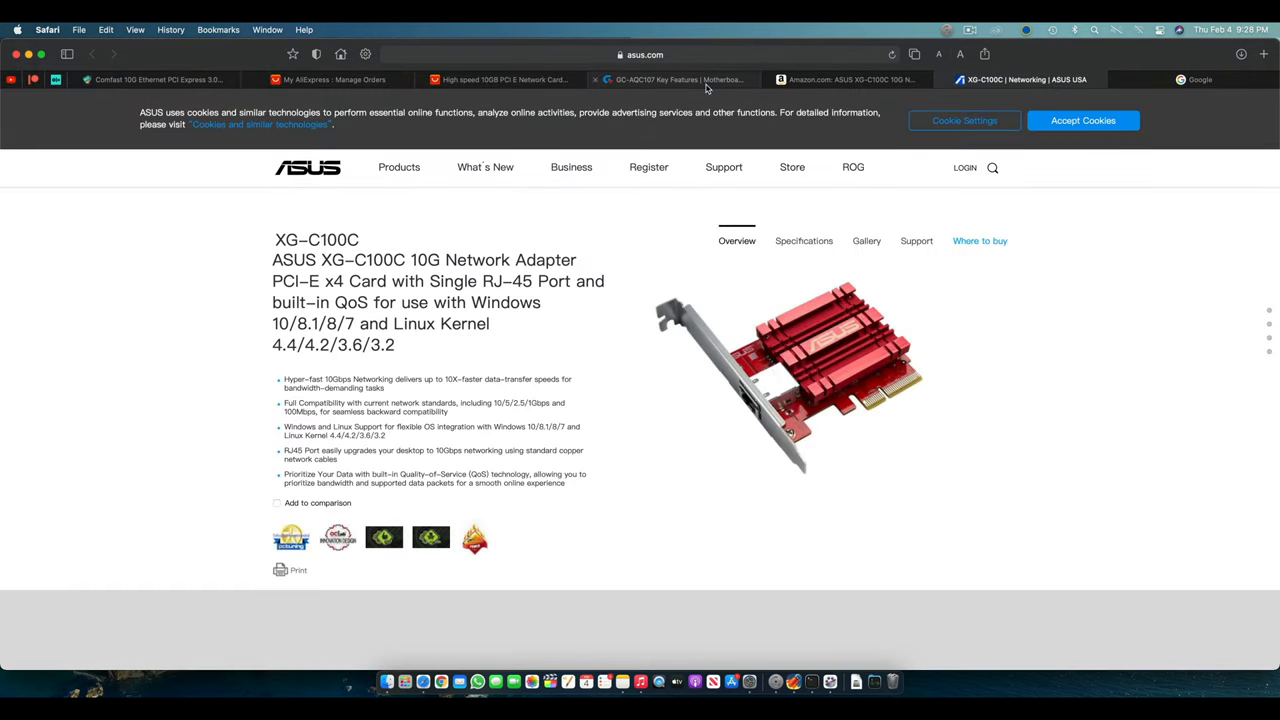
Read through the Gigabyte GC-AQC107 Key Features page and return to Network preferences
{"action": "left_click", "coordinate": [676, 80]}
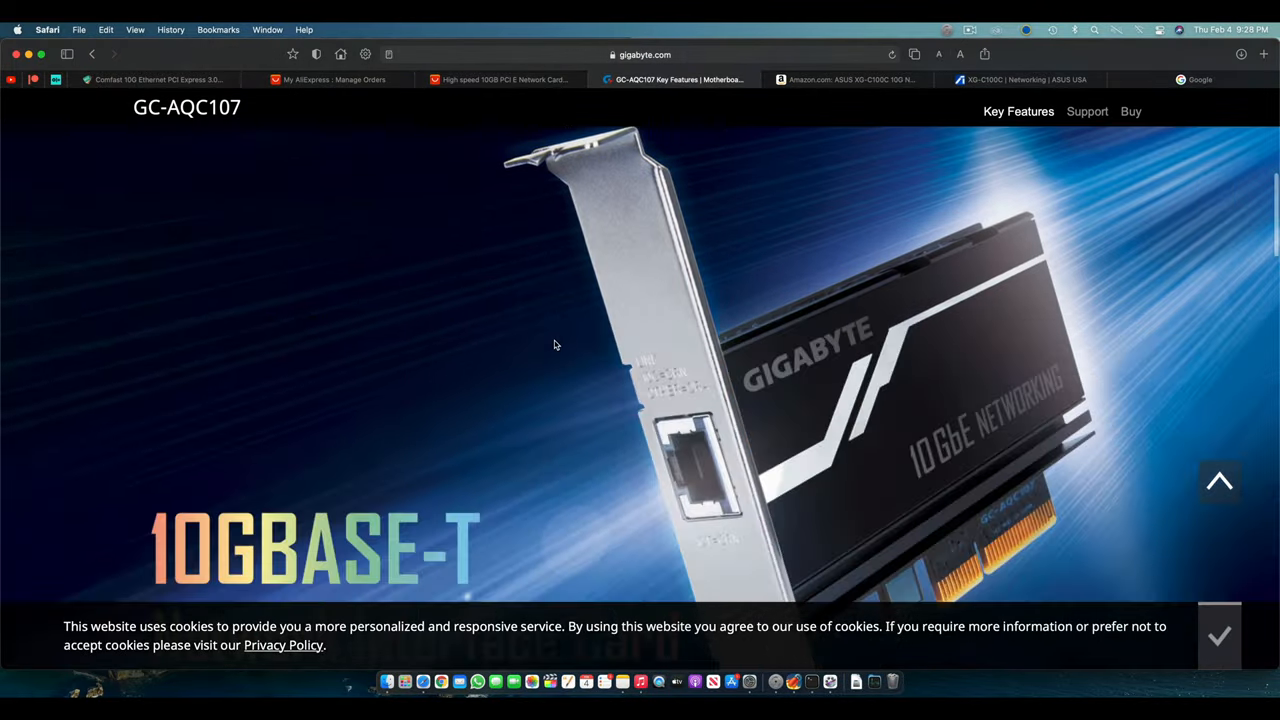
{"action": "scroll", "scroll_direction": "down", "scroll_amount": 3}
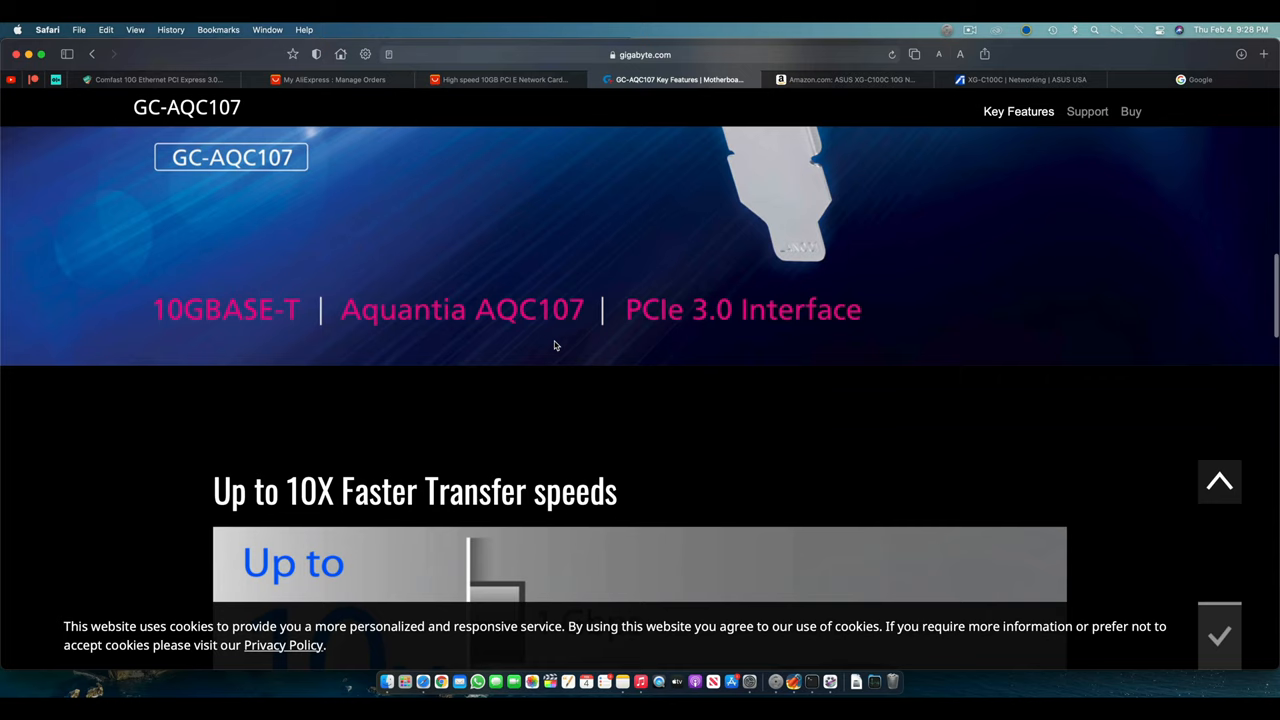
{"action": "scroll", "scroll_direction": "down", "scroll_amount": 3}
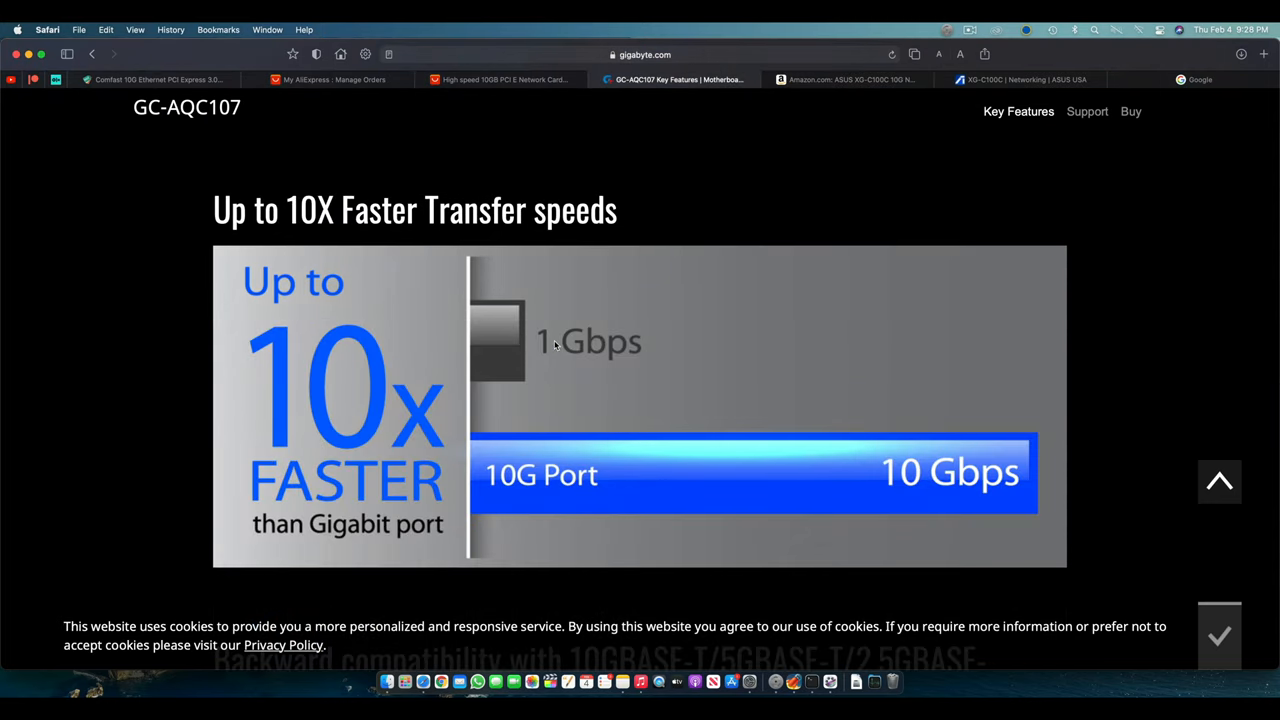
{"action": "scroll", "scroll_direction": "down", "scroll_amount": 3}
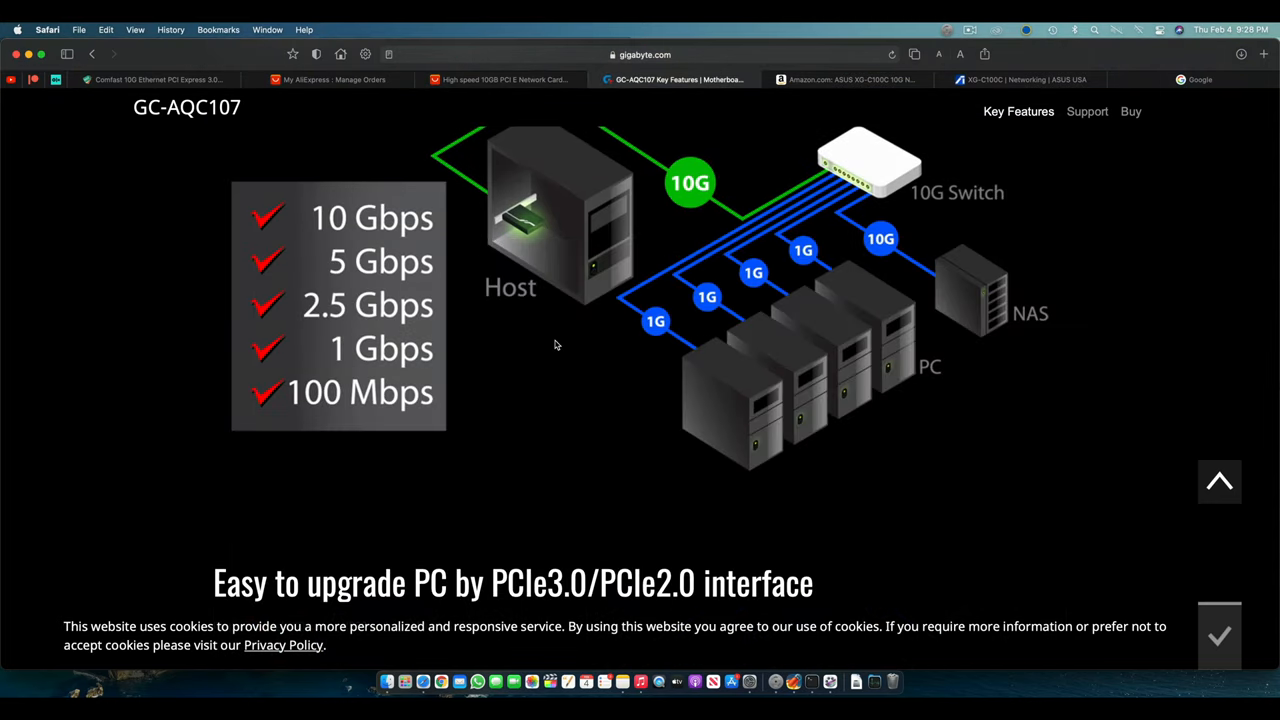
{"action": "scroll", "scroll_direction": "down", "scroll_amount": 3}
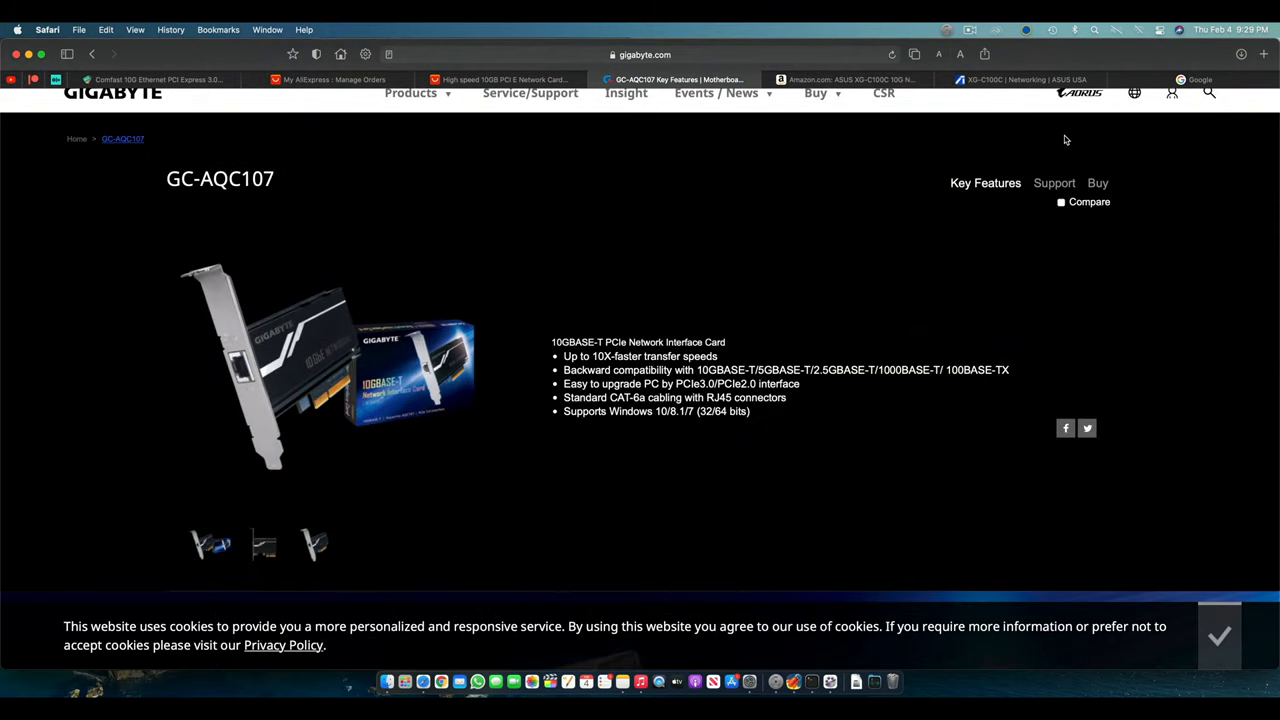
{"action": "mouse_move", "coordinate": [1264, 70]}
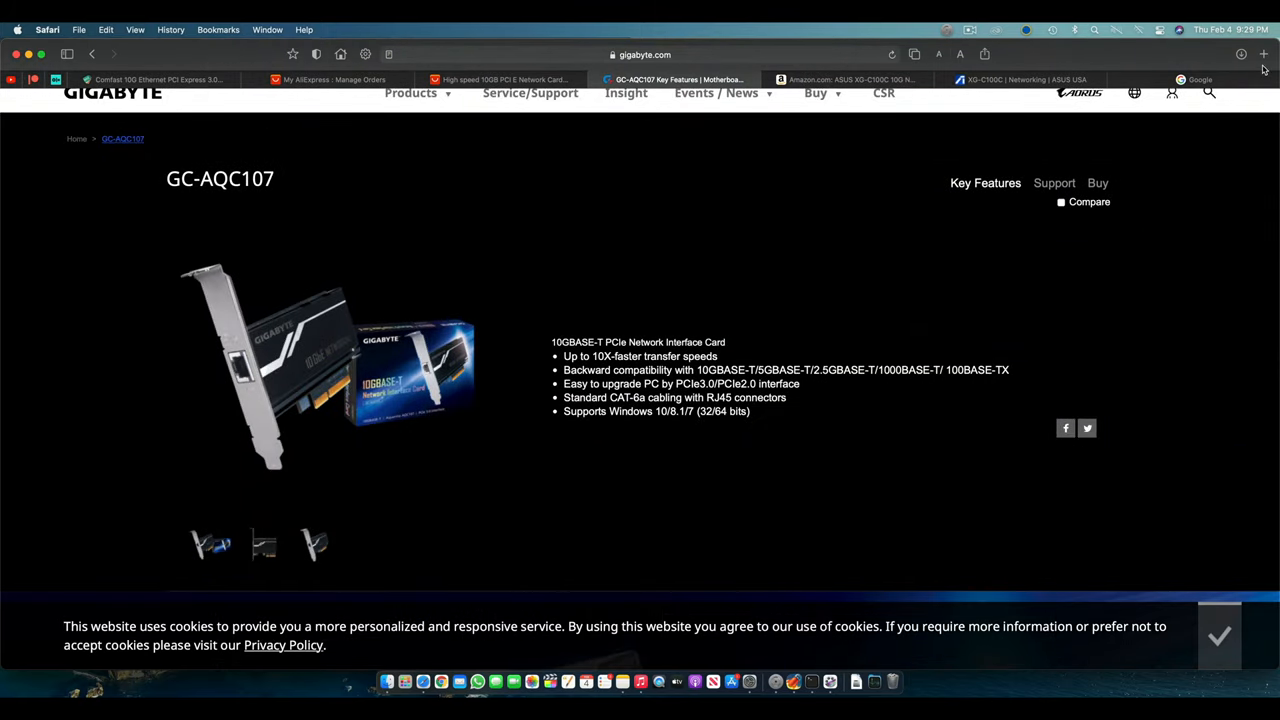
{"action": "left_click", "coordinate": [1200, 80]}
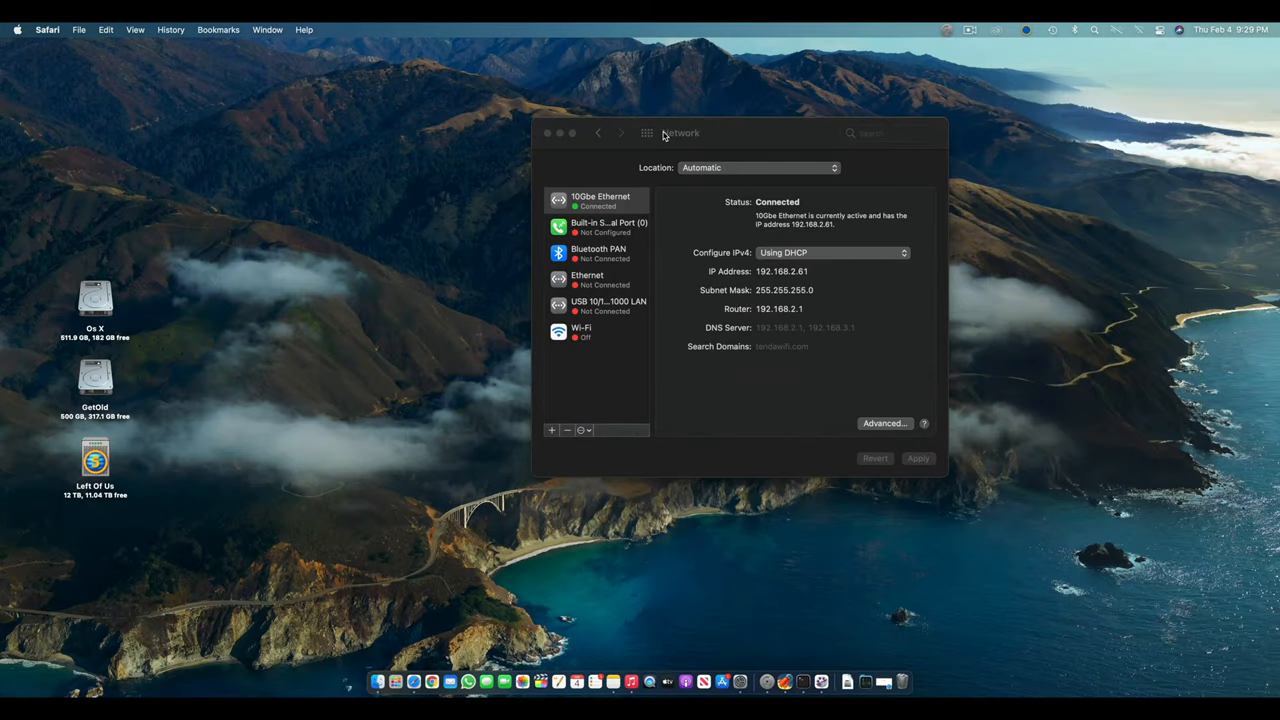
Launch OpenCore Configurator with a new untitled configuration
{"action": "left_click", "coordinate": [548, 132]}
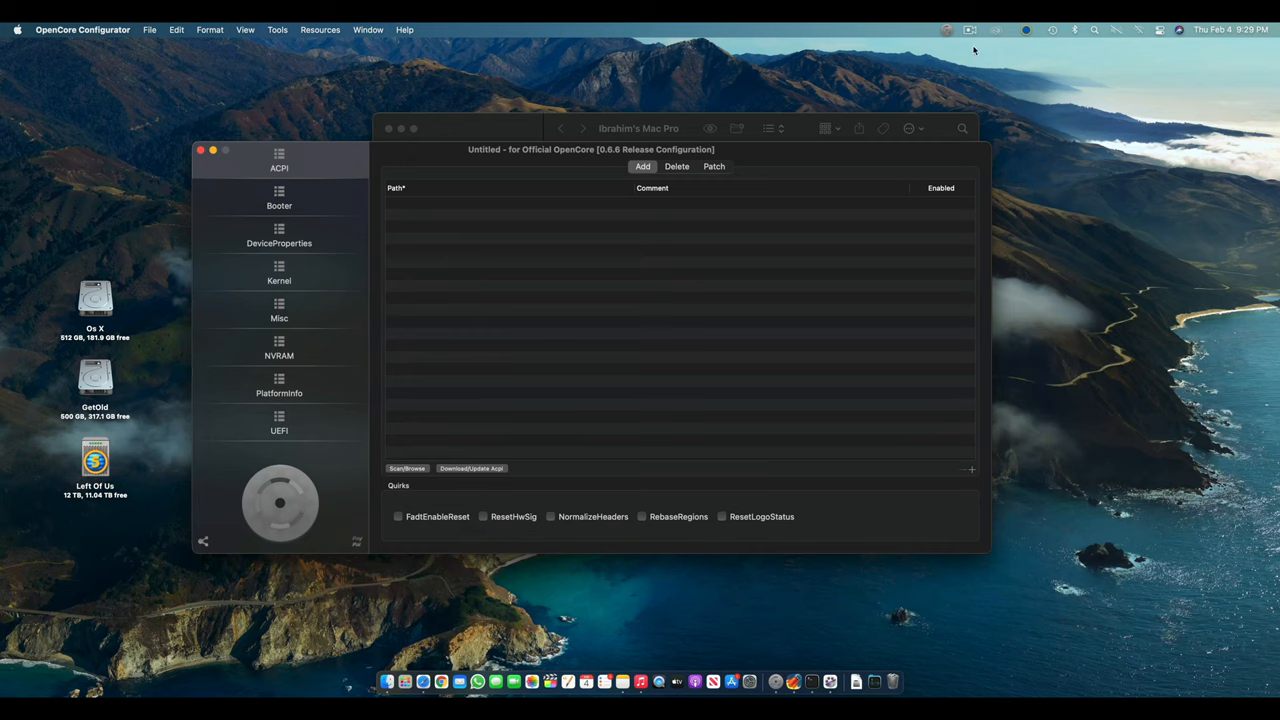
Mount the EFI partition with admin authorisation and load its config.plist
{"action": "left_click", "coordinate": [948, 30]}
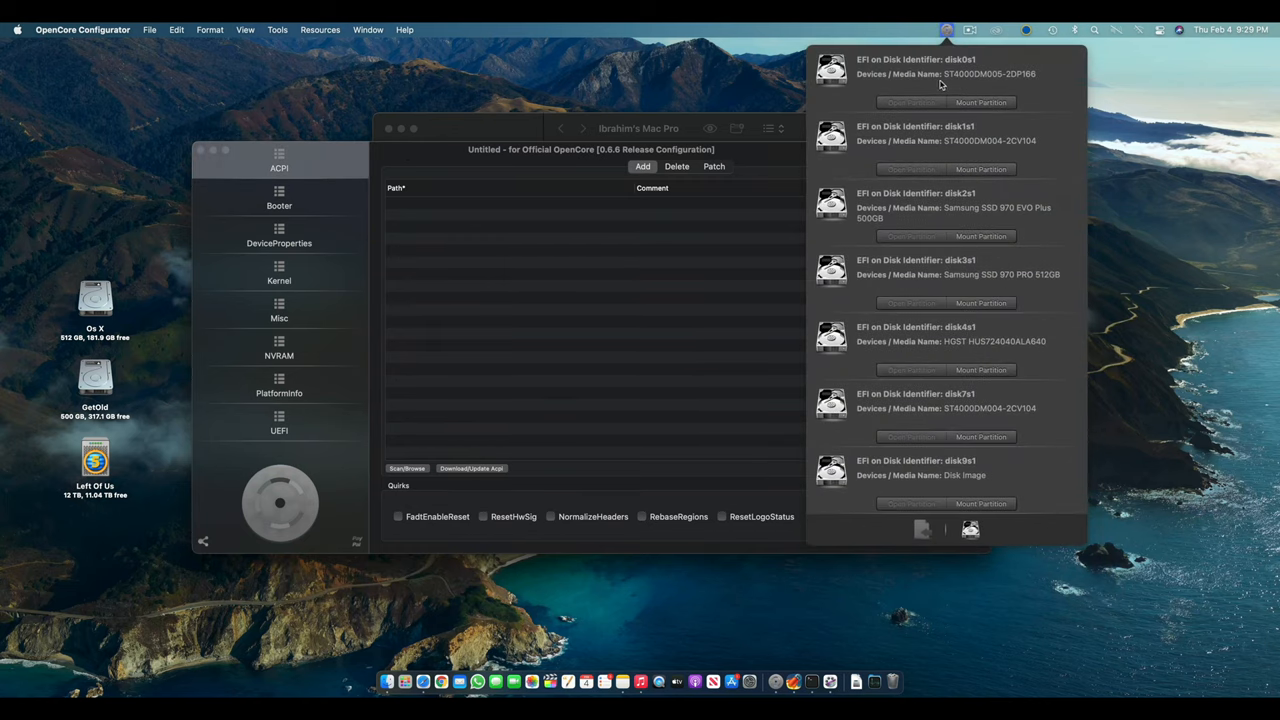
{"action": "mouse_move", "coordinate": [992, 168]}
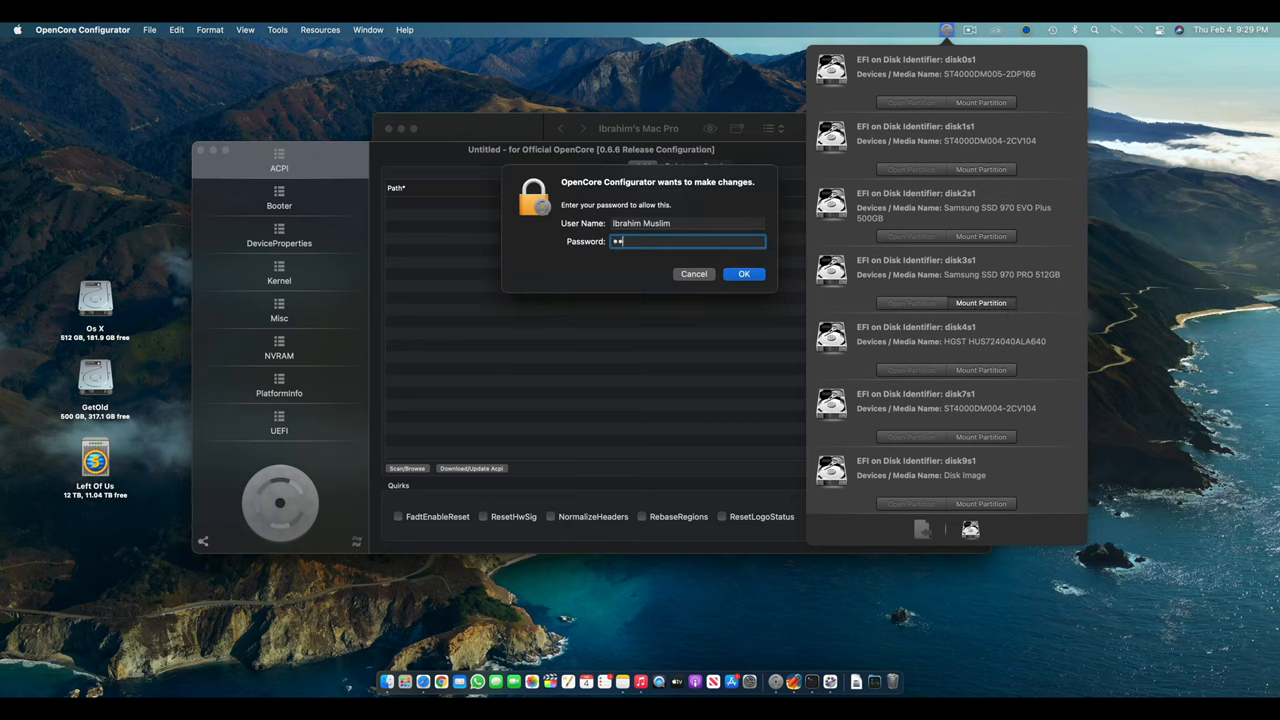
{"action": "left_click", "coordinate": [744, 274]}
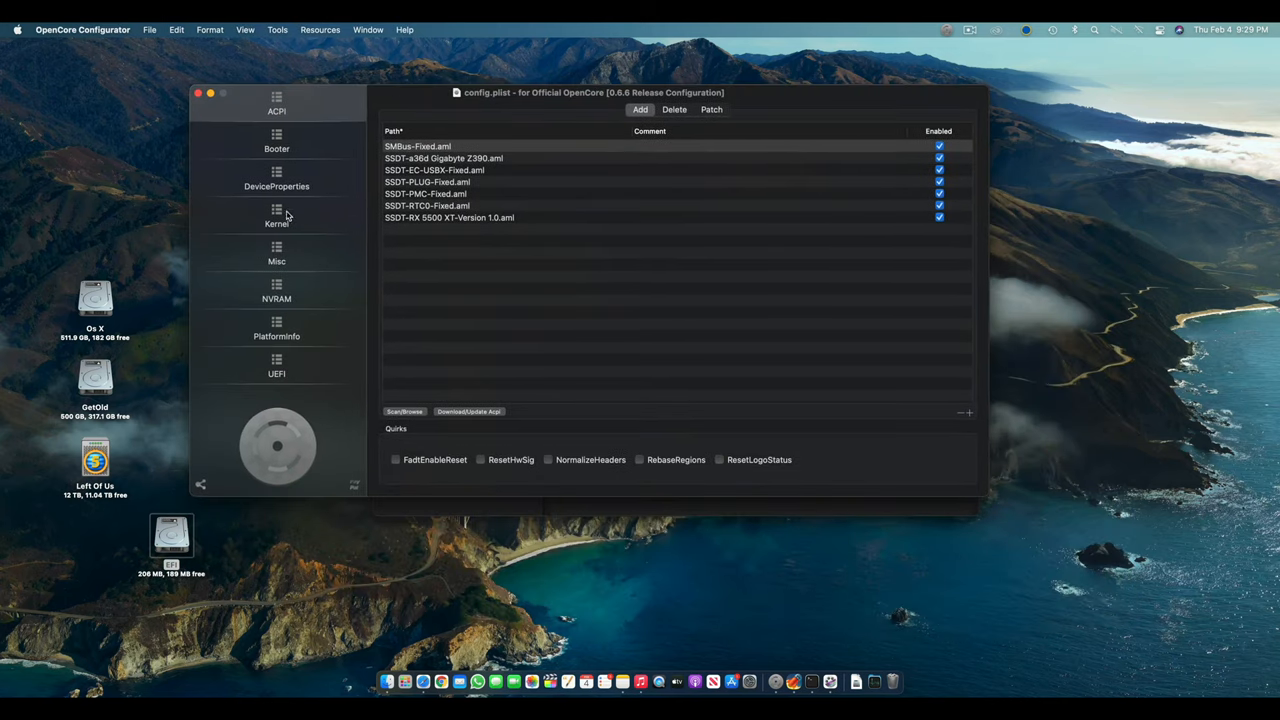
Check the AppleEthernetAquantiaAqtion kernel patch's comment, find, replace and count values under Kernel > Patch
{"action": "left_click", "coordinate": [276, 216]}
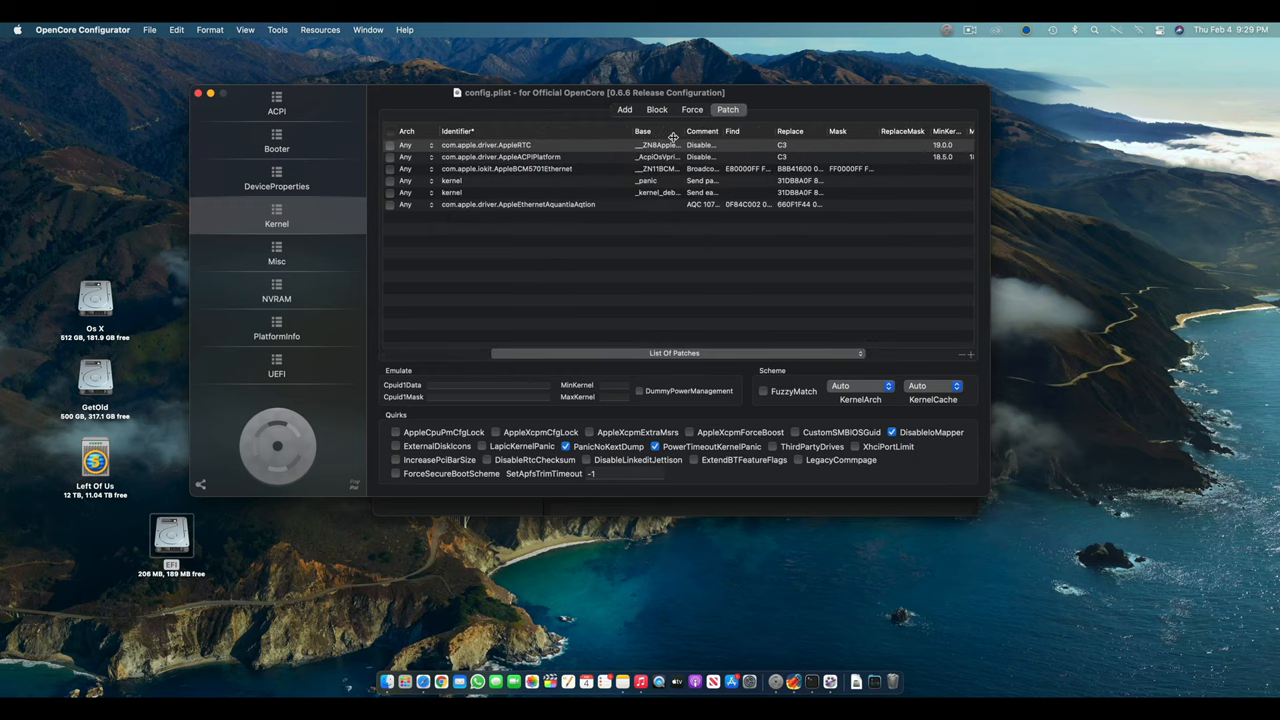
{"action": "left_click", "coordinate": [516, 204]}
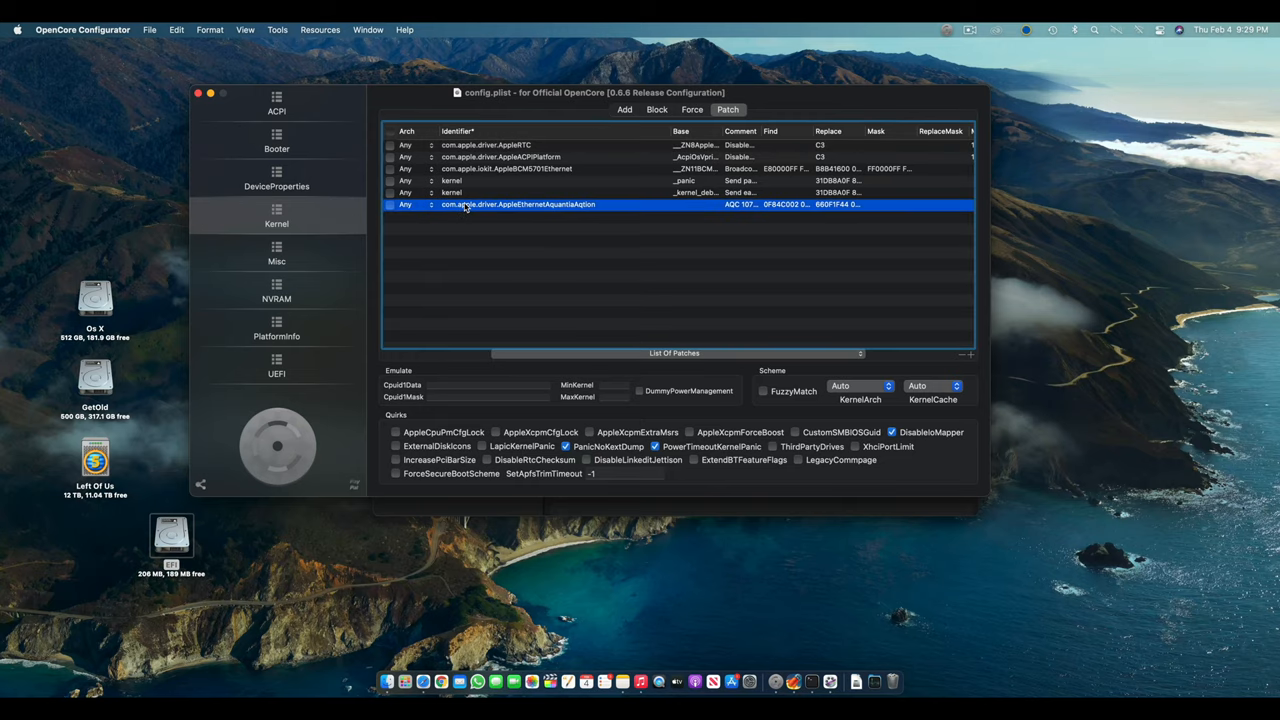
{"action": "double_click", "coordinate": [518, 204]}
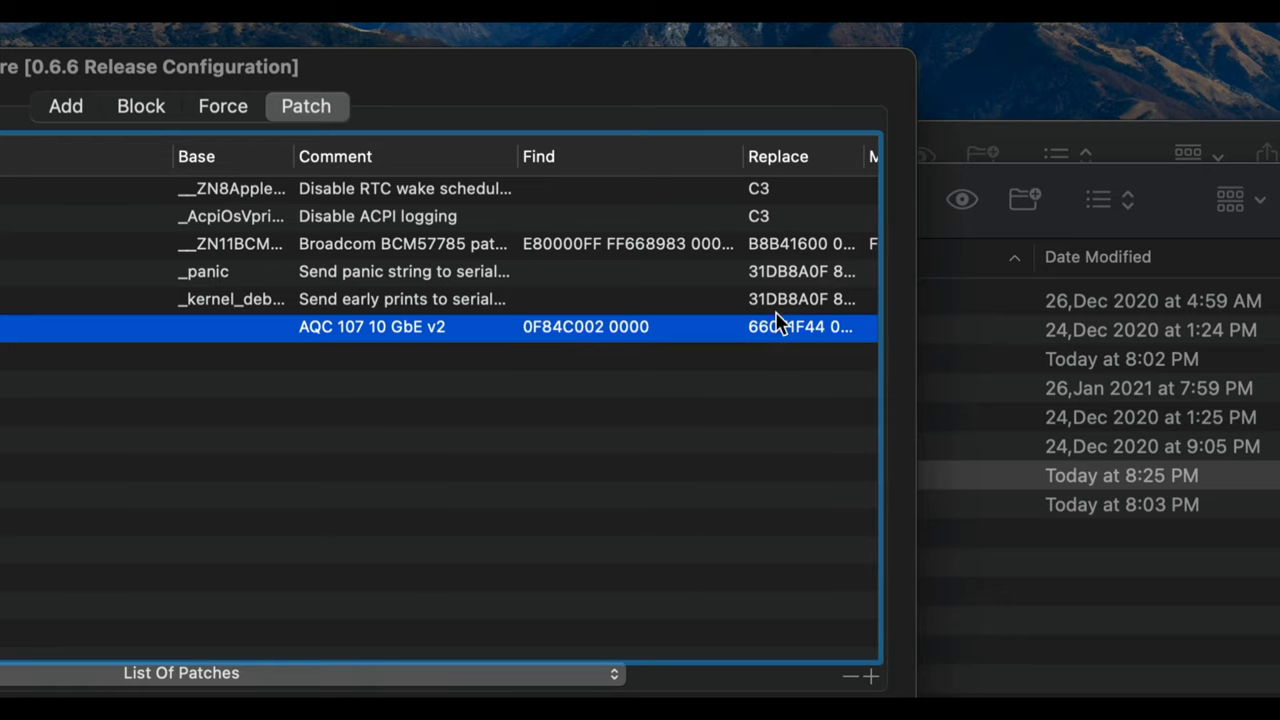
{"action": "double_click", "coordinate": [808, 328]}
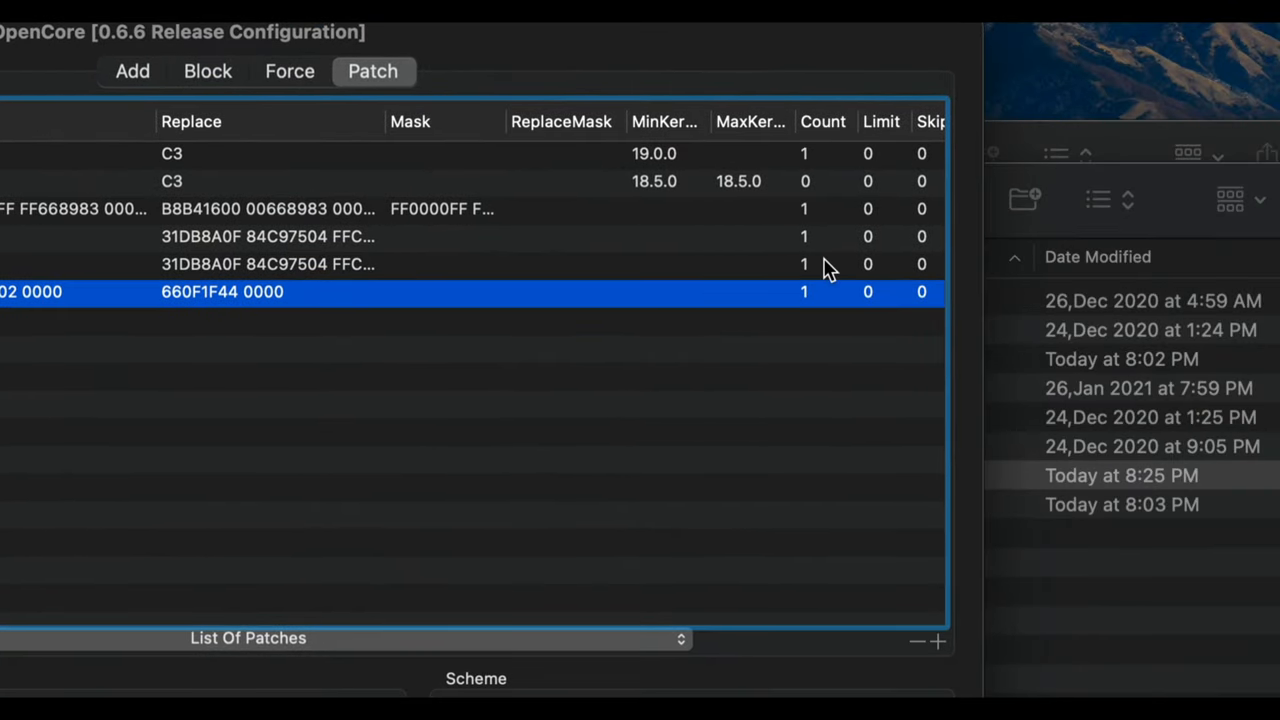
{"action": "double_click", "coordinate": [804, 292]}
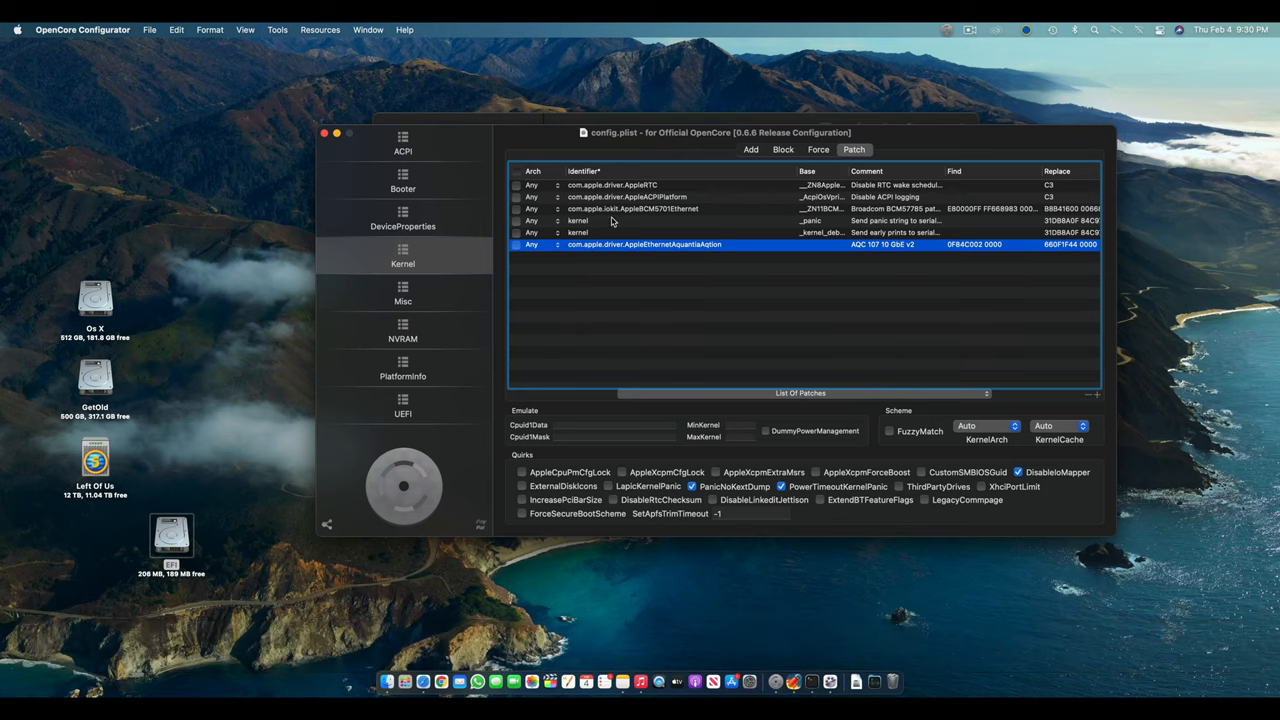
{"action": "mouse_move", "coordinate": [644, 270]}
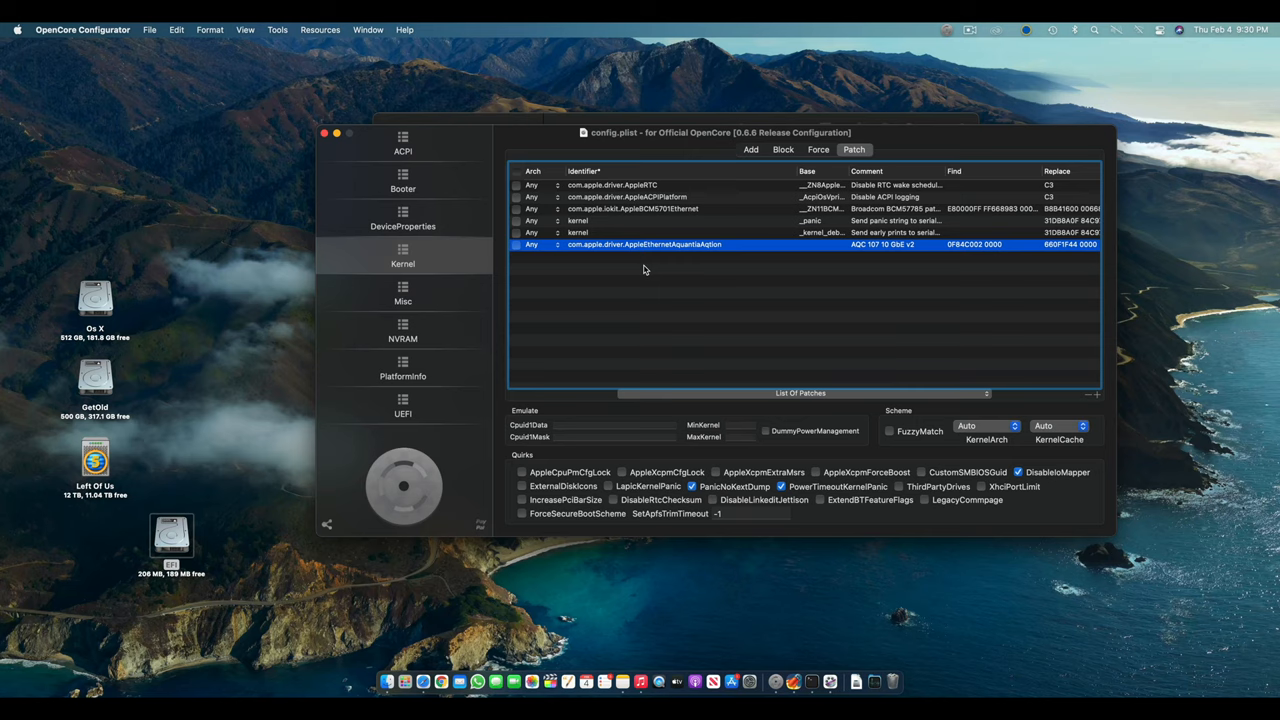
{"action": "mouse_move", "coordinate": [376, 168]}
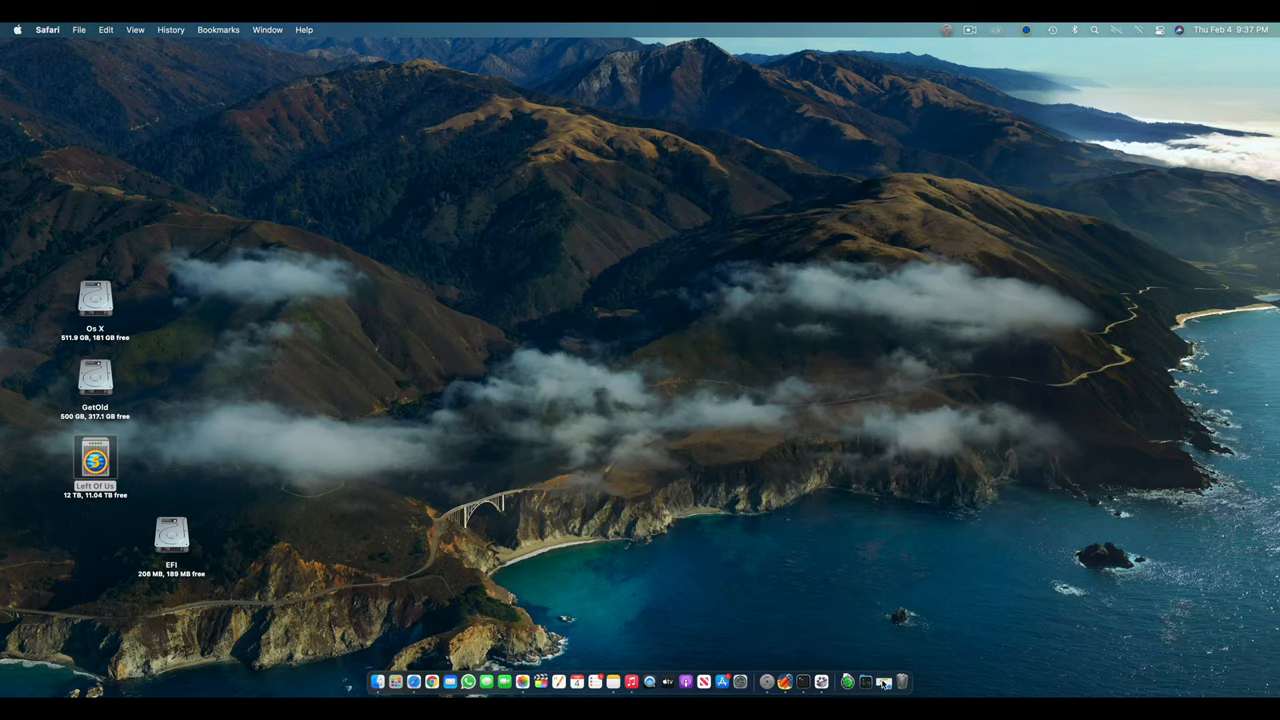
Glance at Security & Privacy in System Preferences, then launch Clover Configurator
{"action": "left_click", "coordinate": [882, 682]}
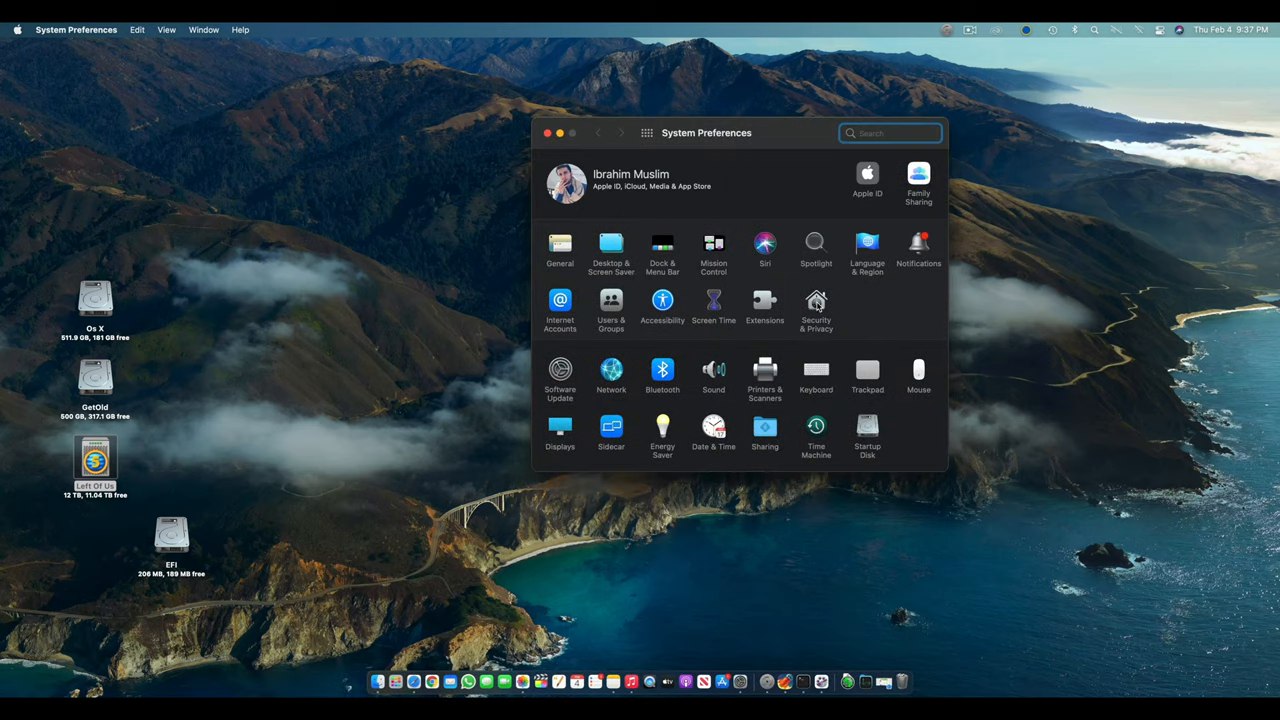
{"action": "left_click", "coordinate": [816, 304]}
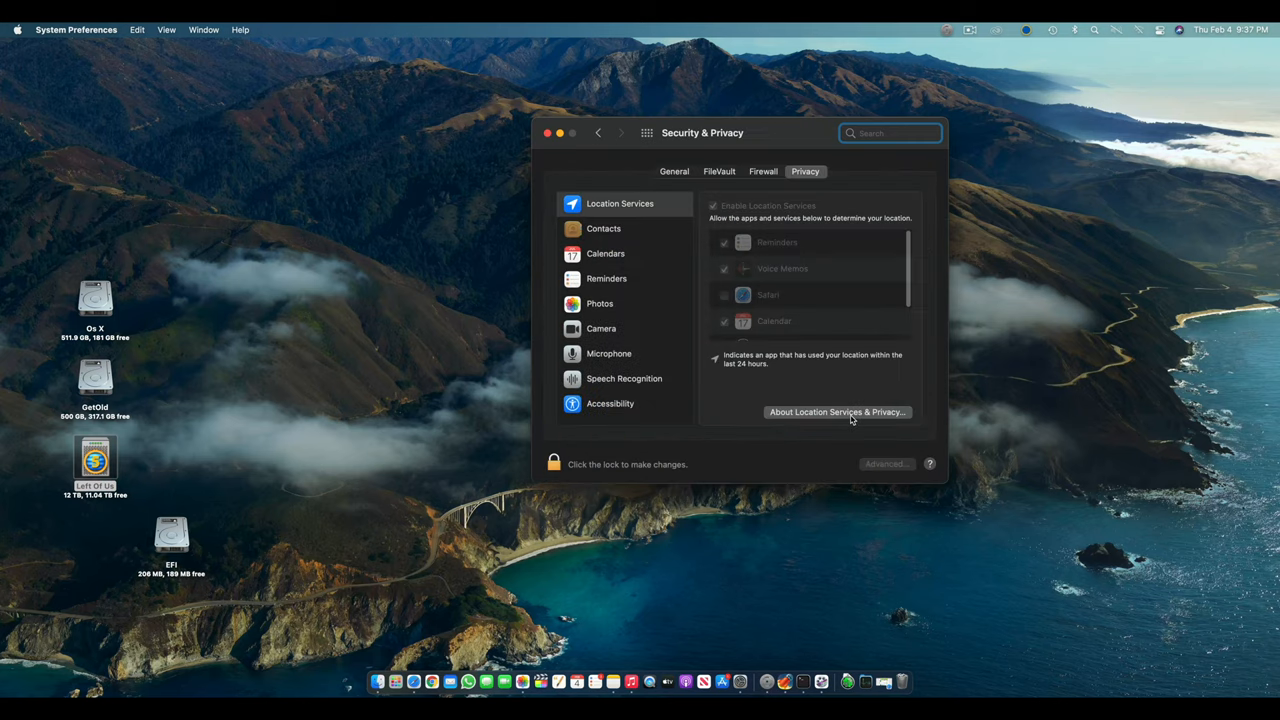
{"action": "left_click", "coordinate": [674, 172]}
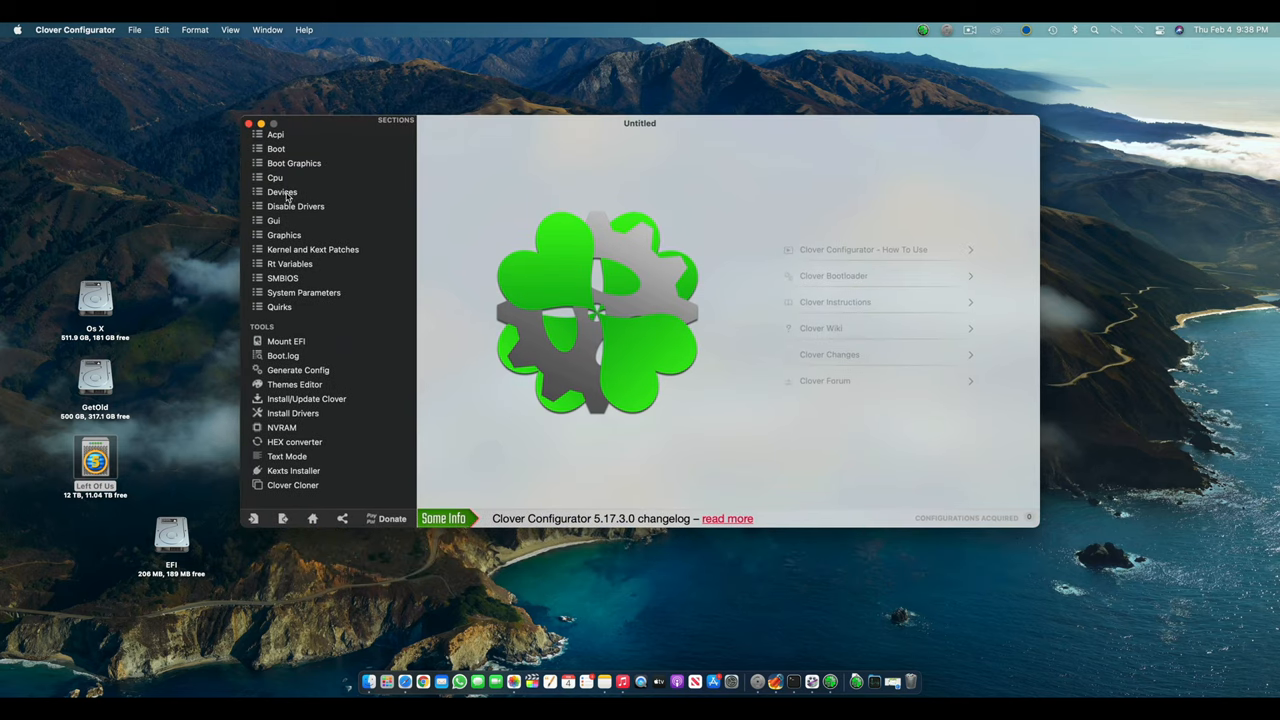
Add a KextsToPatch entry named com.apple.driver.AppleEthernetAquantiaAqtion
{"action": "left_click", "coordinate": [312, 248]}
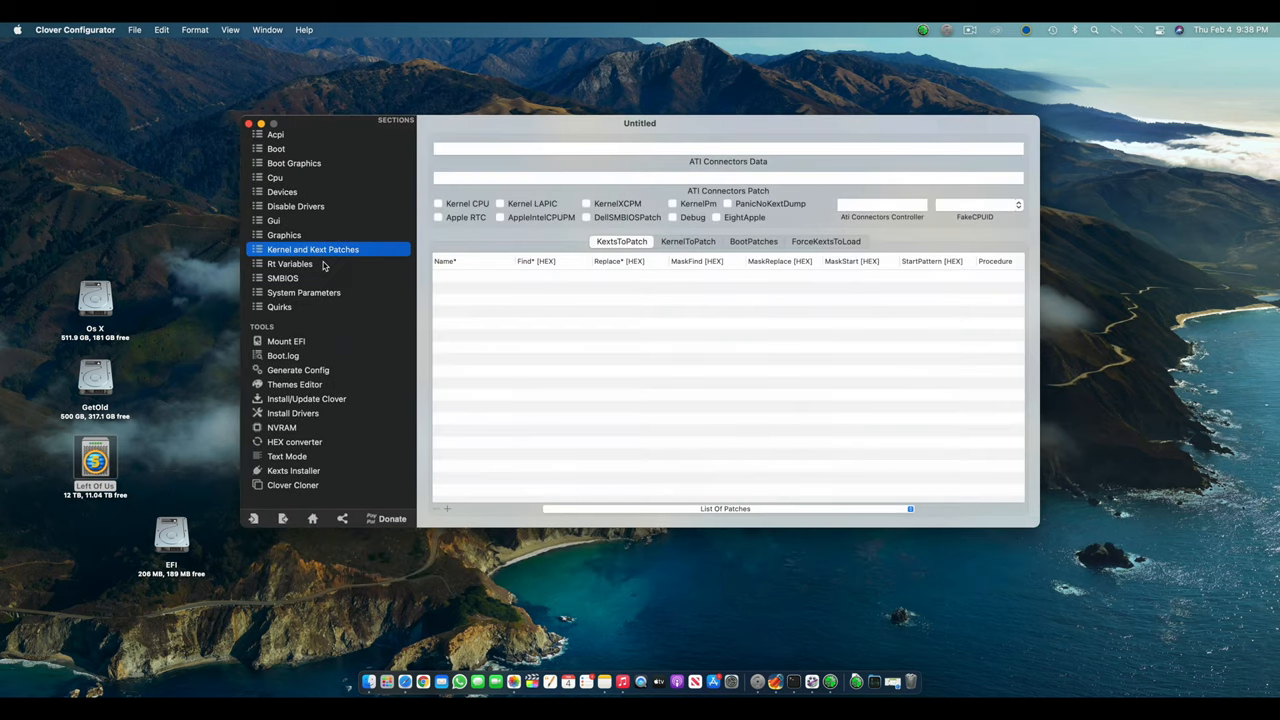
{"action": "mouse_move", "coordinate": [636, 250]}
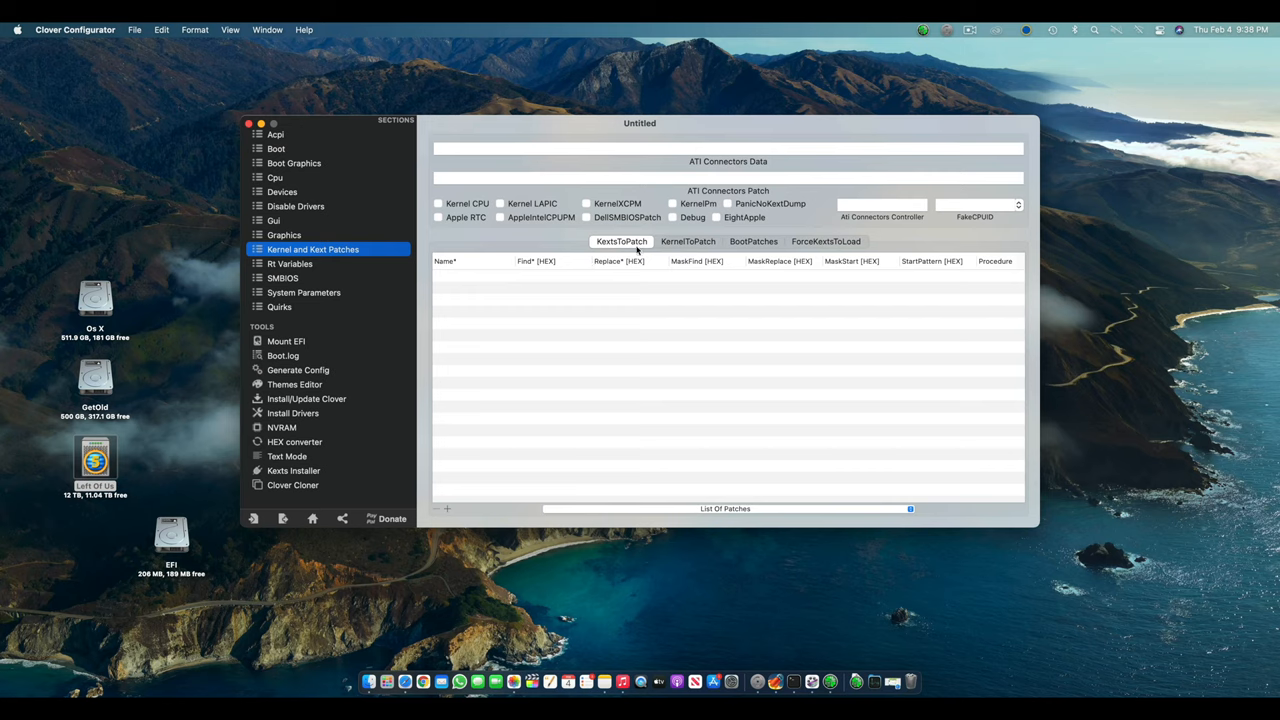
{"action": "mouse_move", "coordinate": [454, 520]}
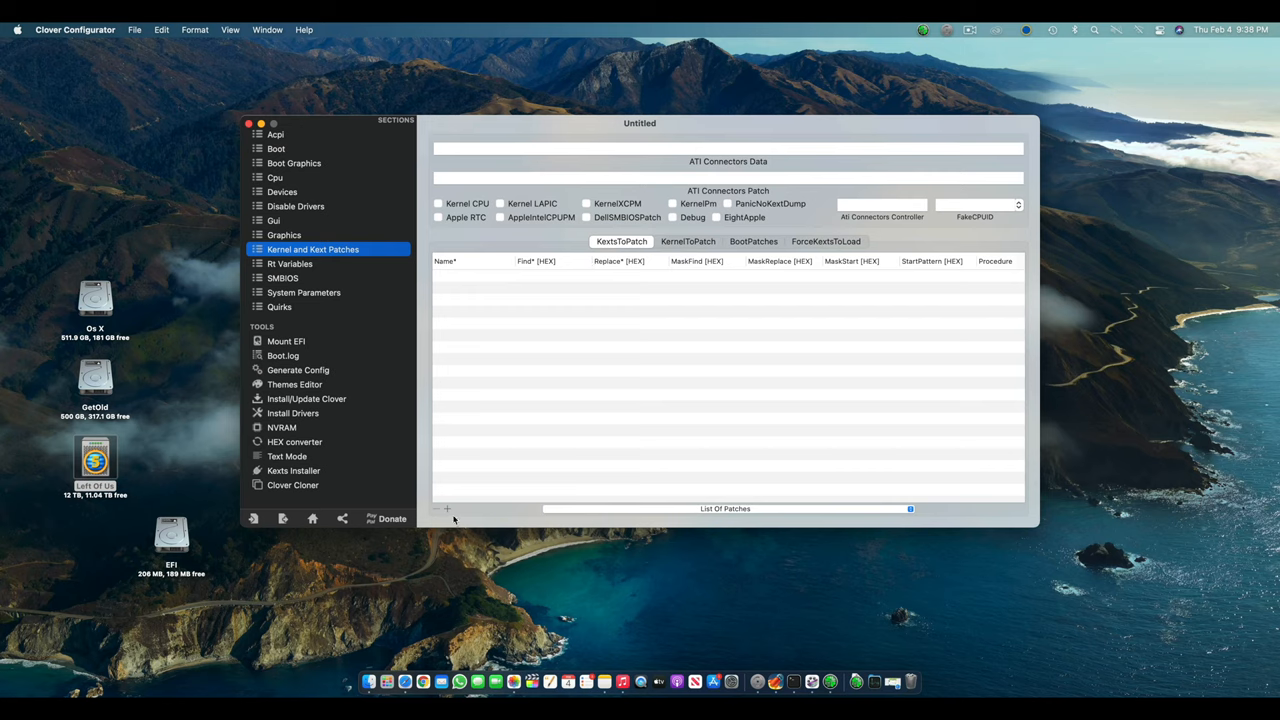
{"action": "left_click", "coordinate": [438, 508]}
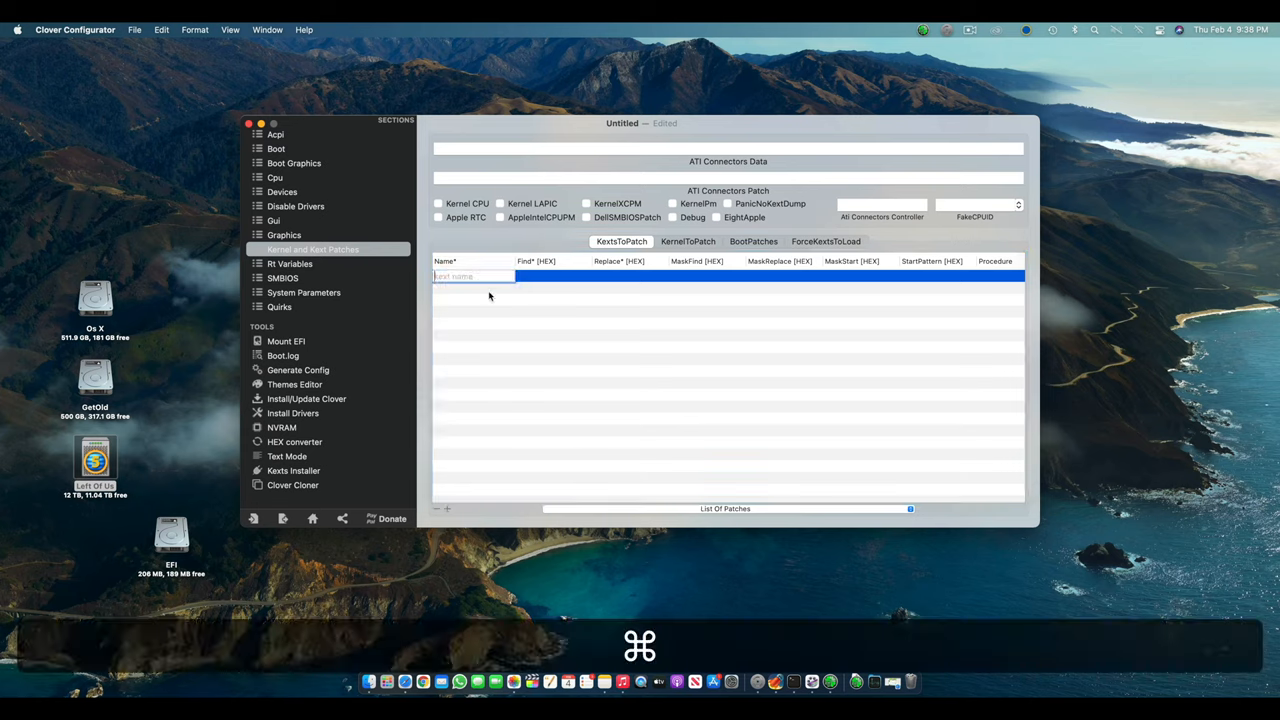
{"action": "type", "text": "com.apple.driver.AppleEthernetAquantiaAqtion"}
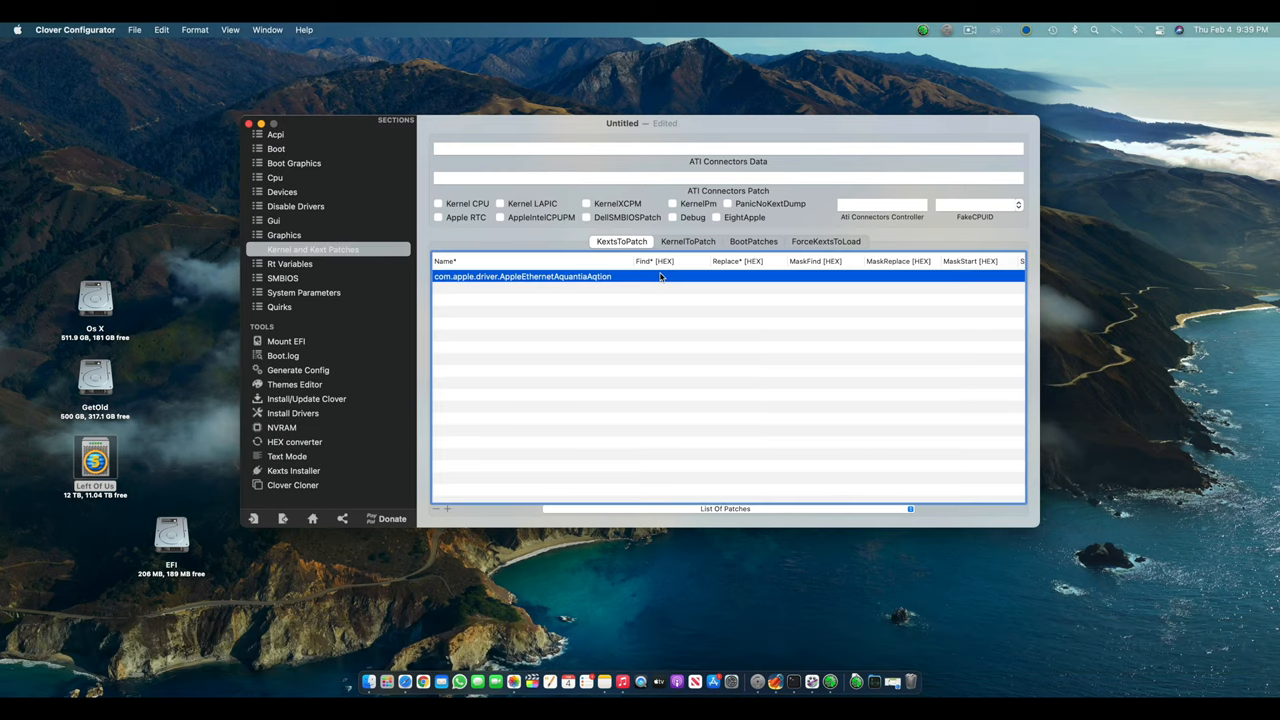
{"action": "key", "text": "cmd+v"}
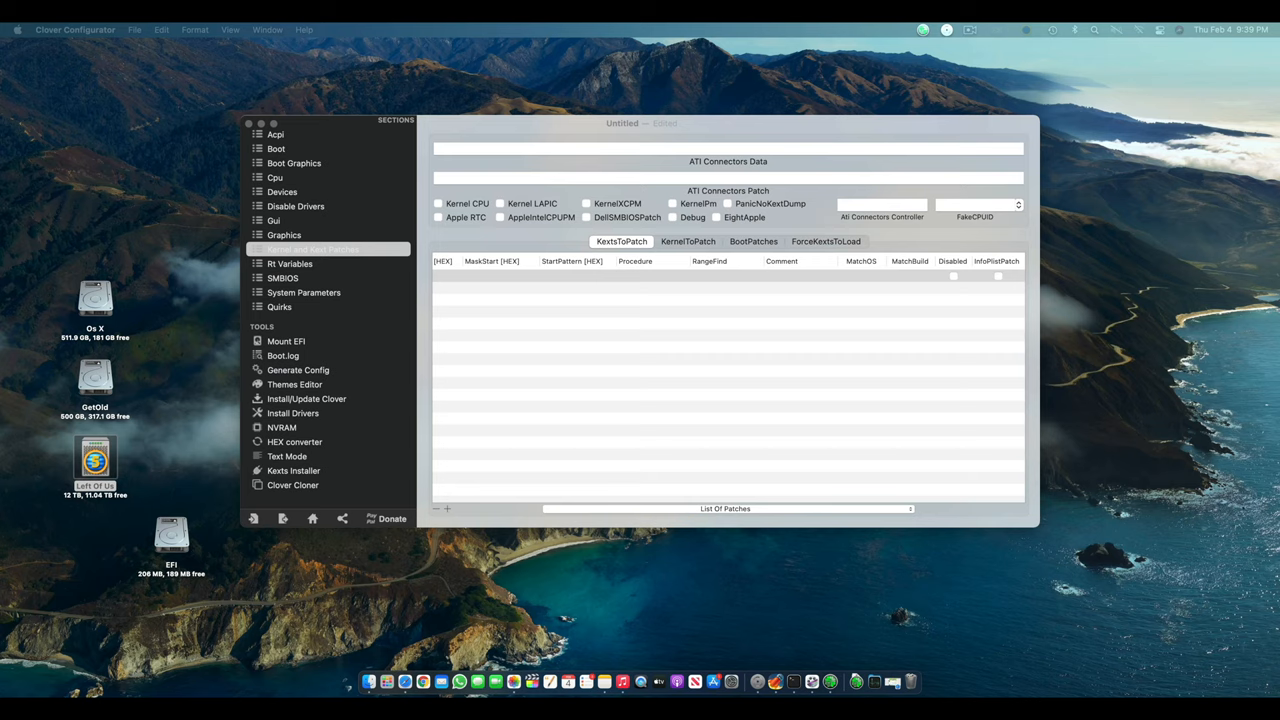
Paste the patch's find/replace hex and comment AQC 107 10 GbE v2, then close the window
{"action": "left_click", "coordinate": [446, 510]}
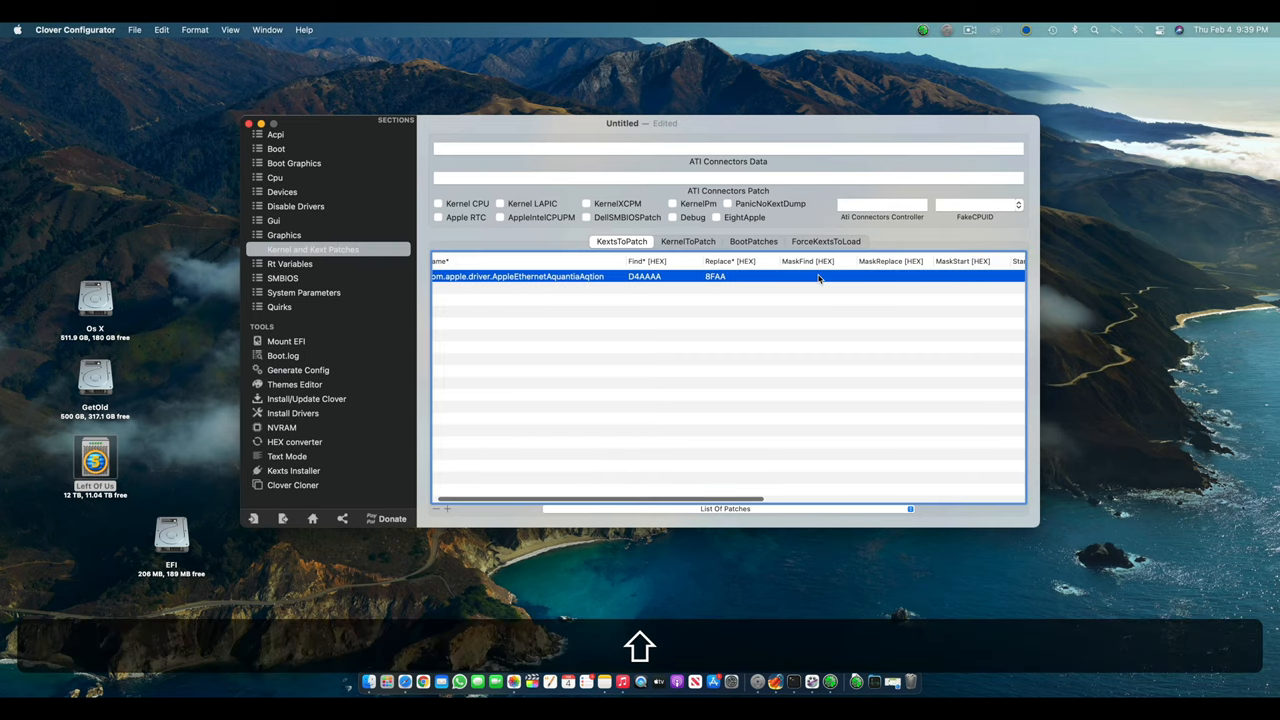
{"action": "scroll", "scroll_direction": "right", "scroll_amount": 3}
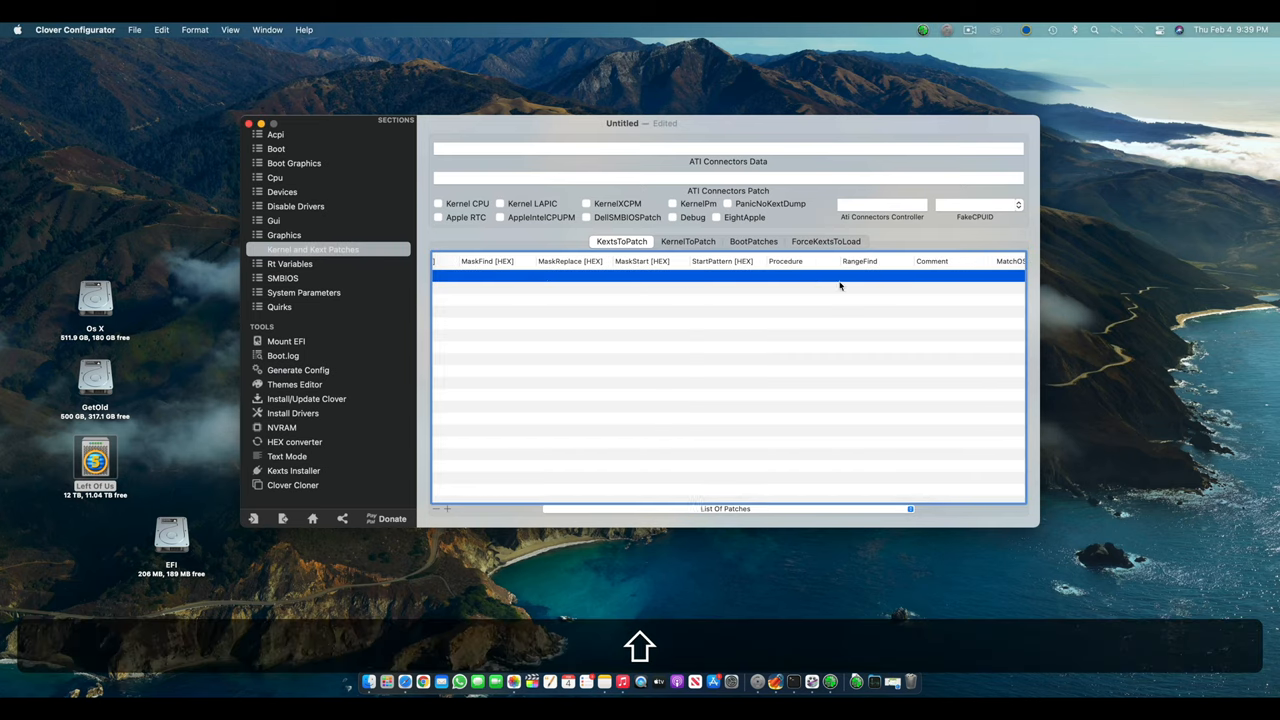
{"action": "key", "text": "cmd+v"}
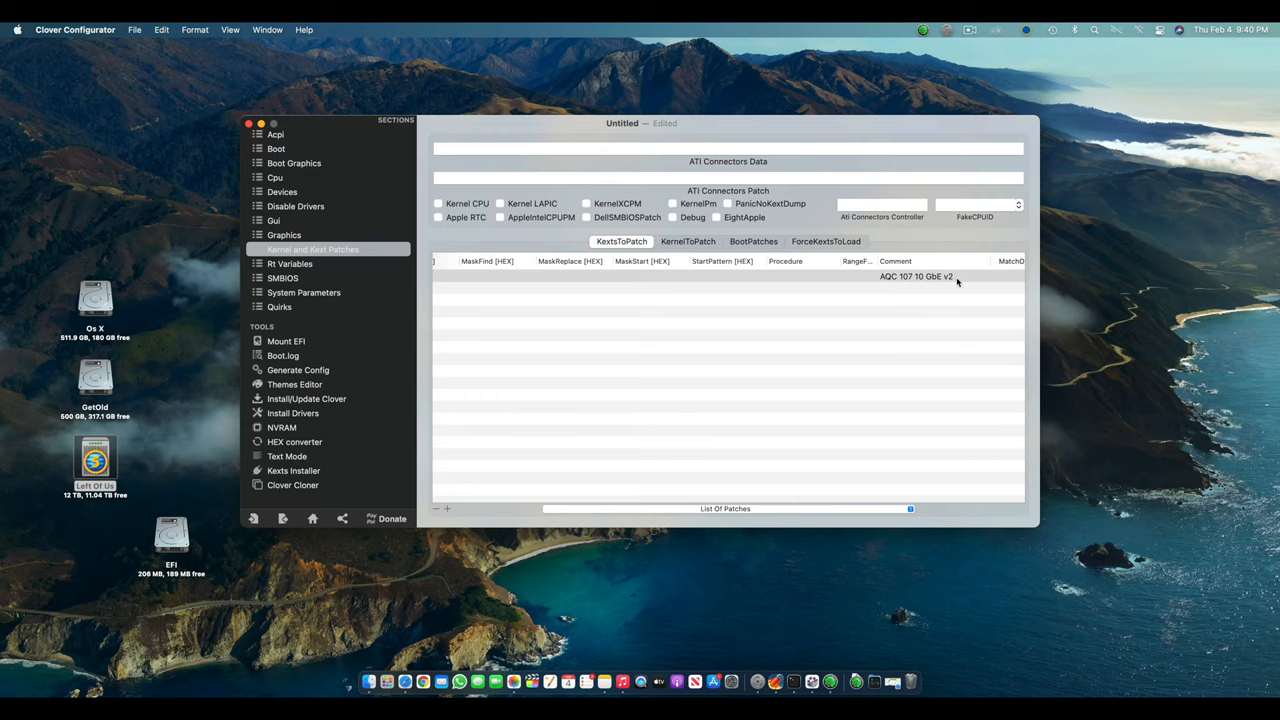
{"action": "mouse_move", "coordinate": [252, 132]}
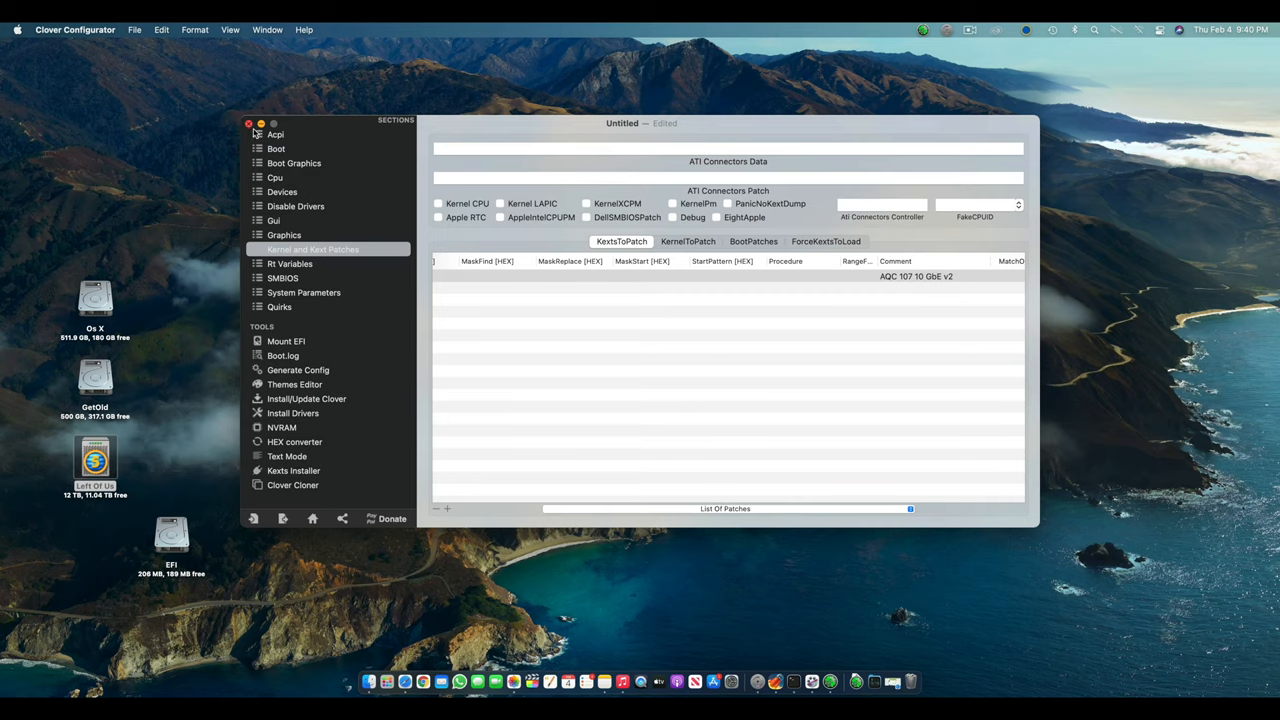
{"action": "left_click", "coordinate": [248, 124]}
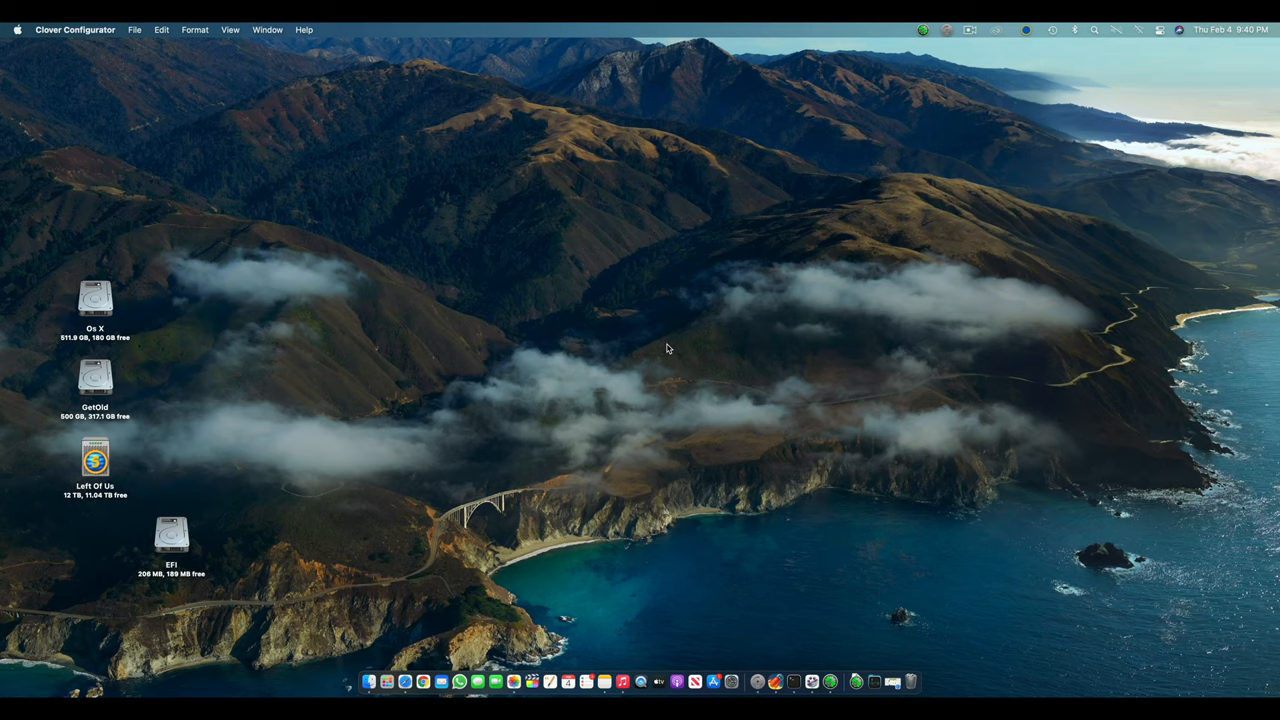
{"action": "mouse_move", "coordinate": [636, 328]}
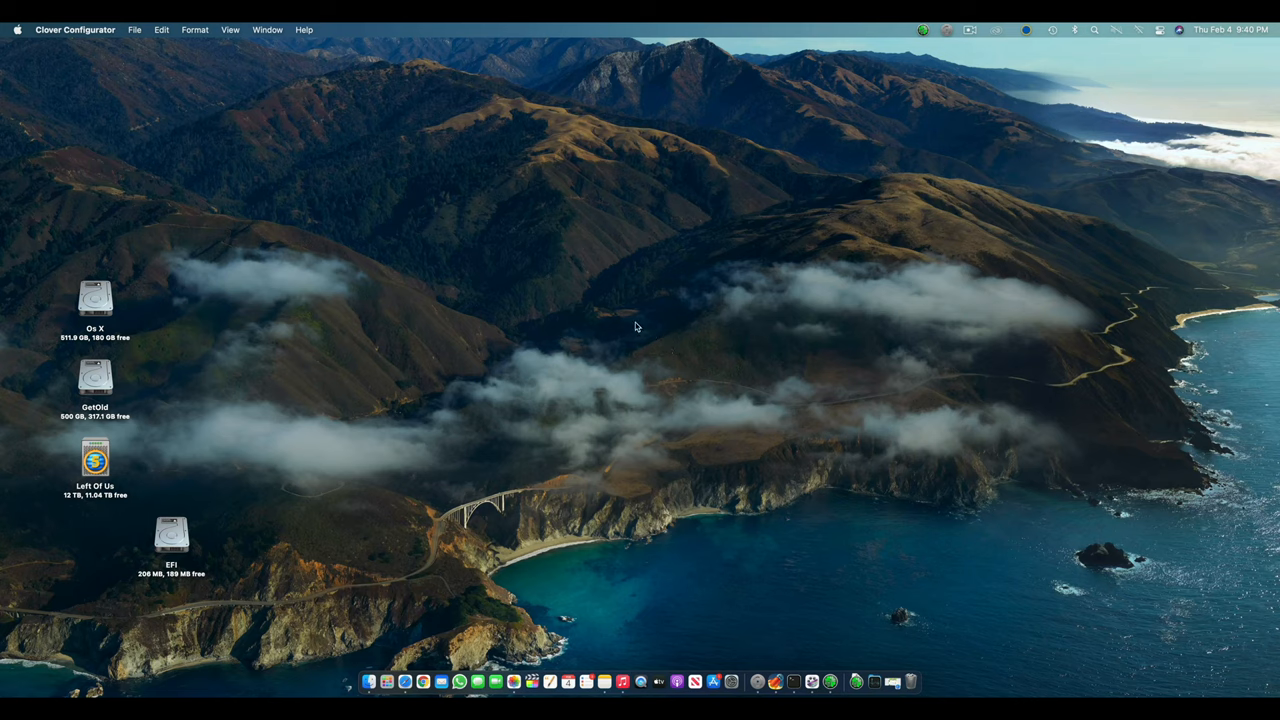
{"action": "left_click", "coordinate": [16, 30]}
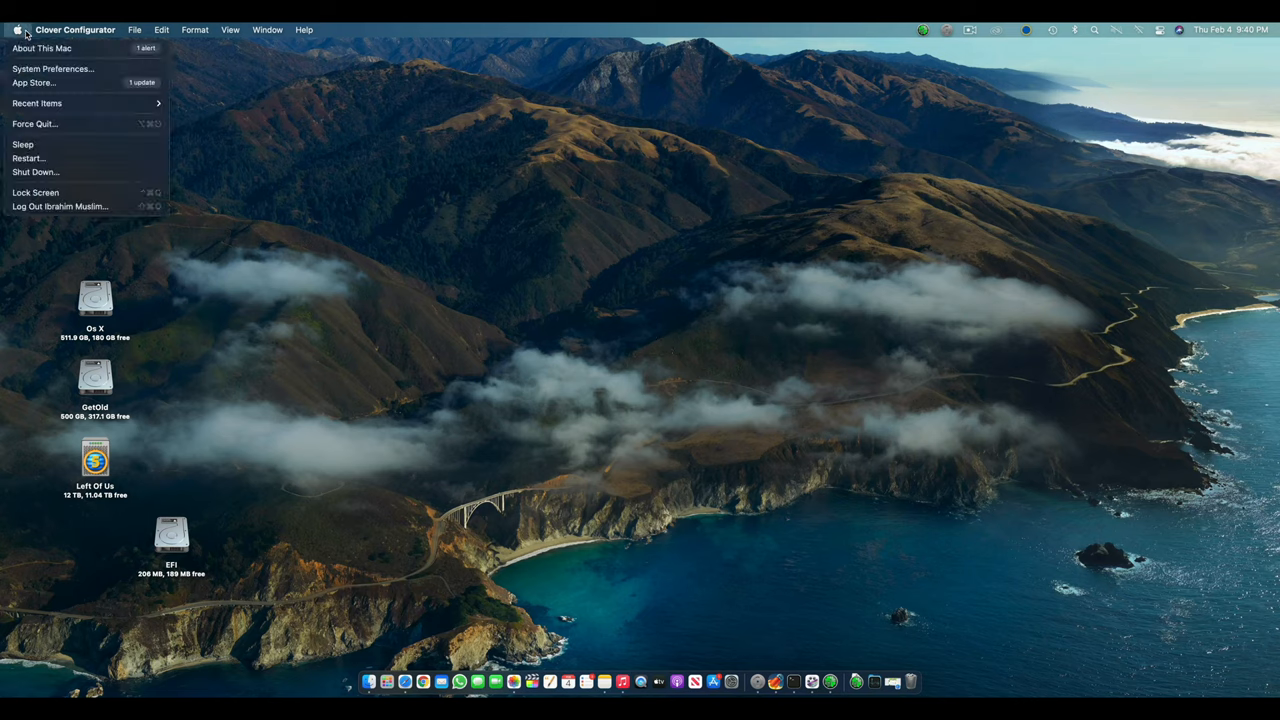
{"action": "left_click", "coordinate": [42, 48]}
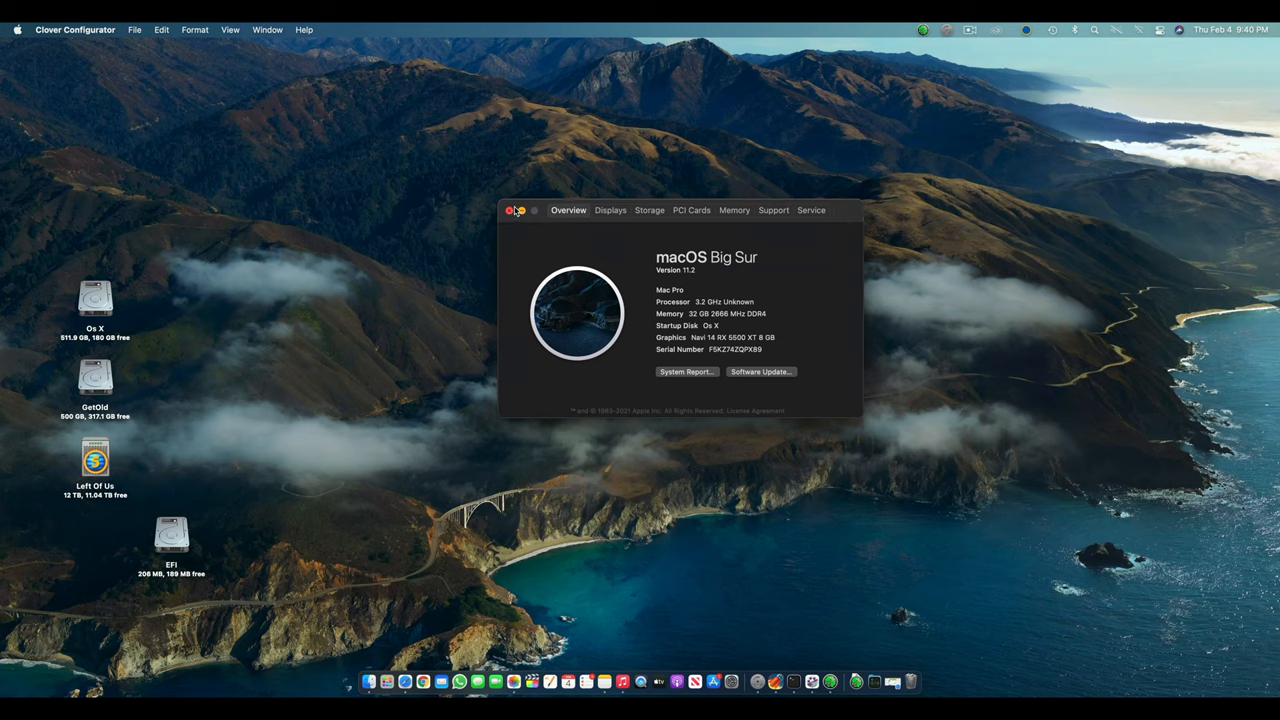
{"action": "left_click", "coordinate": [510, 210]}
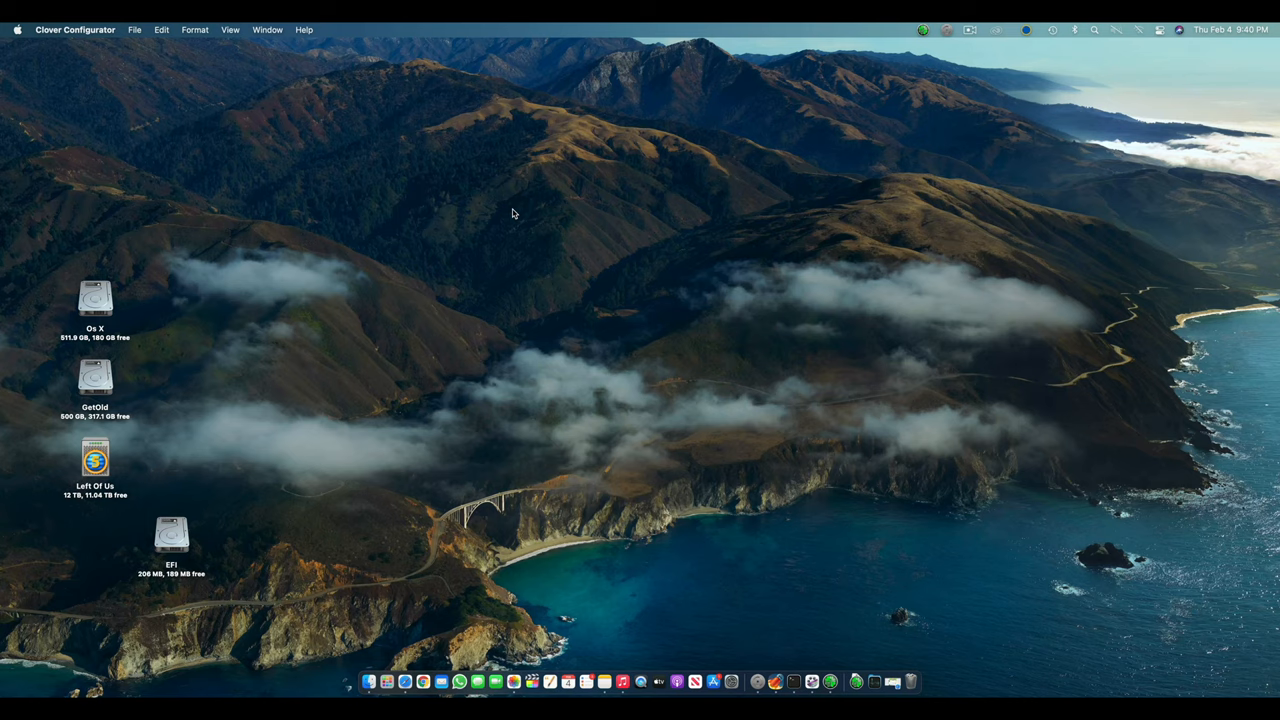
{"action": "mouse_move", "coordinate": [816, 486]}
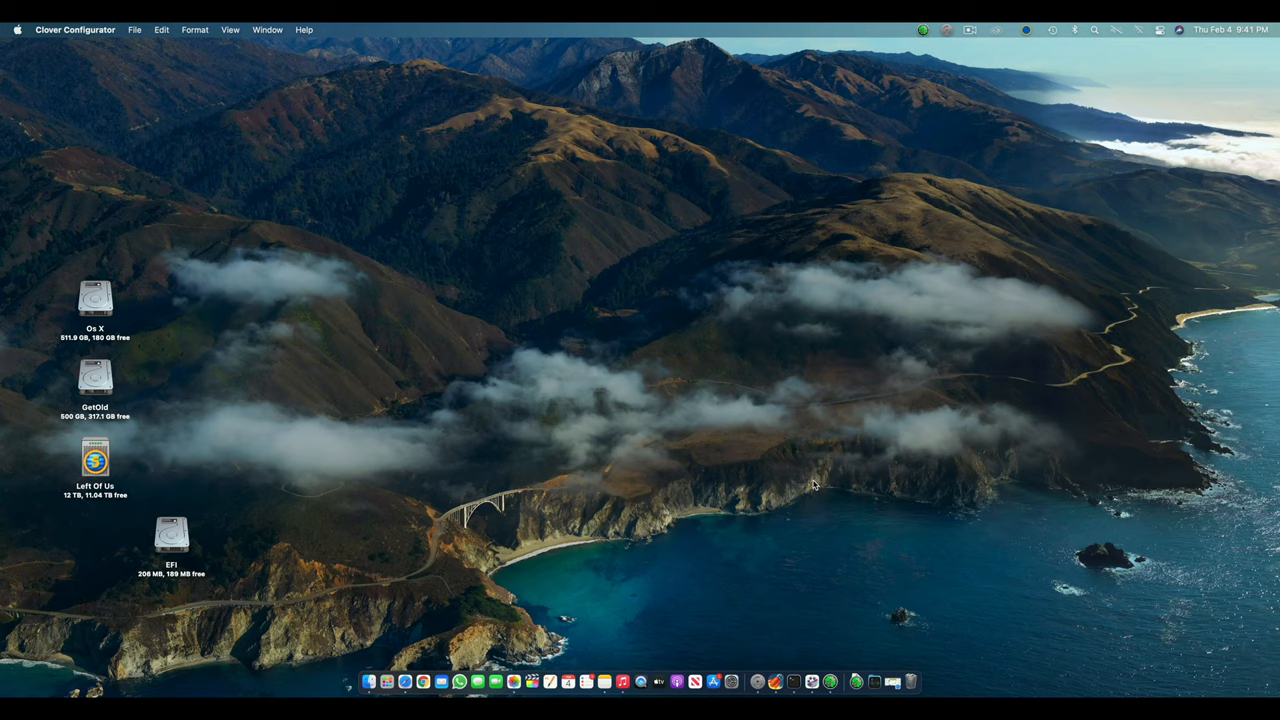
{"action": "mouse_move", "coordinate": [588, 486]}
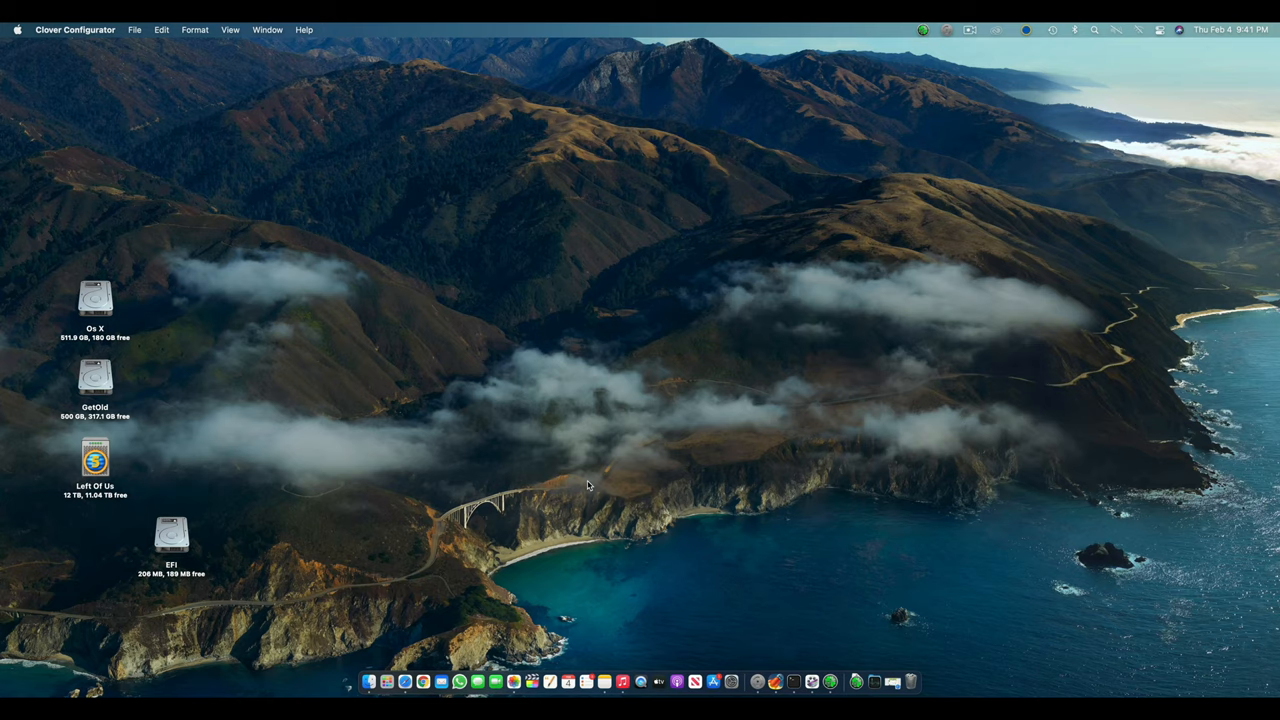